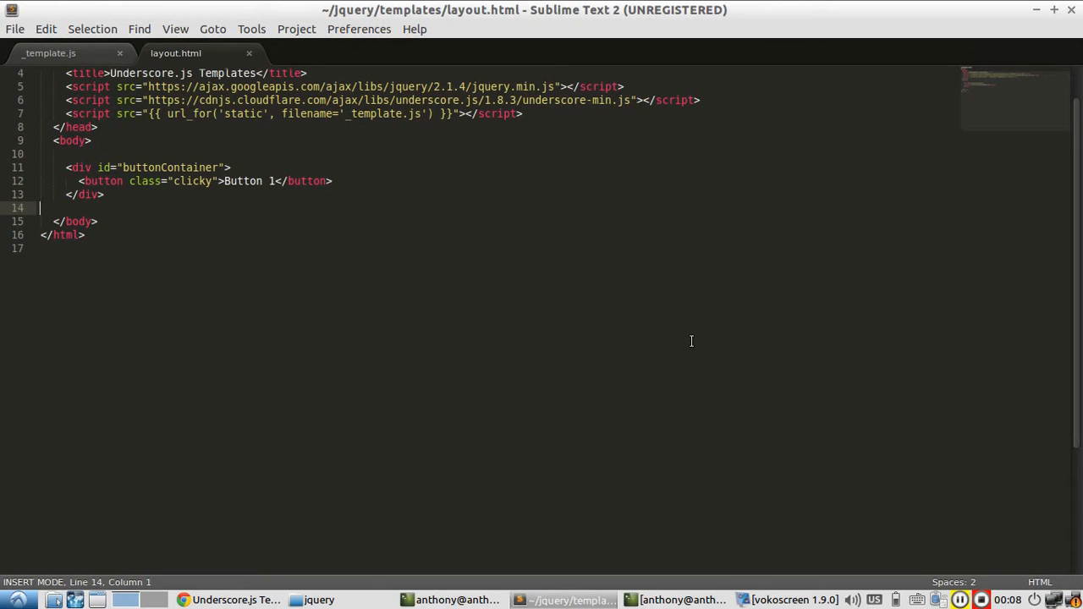
- Review Button 1 in layout.html and Chrome, and the empty ready stub in _template.js
click(229, 600)
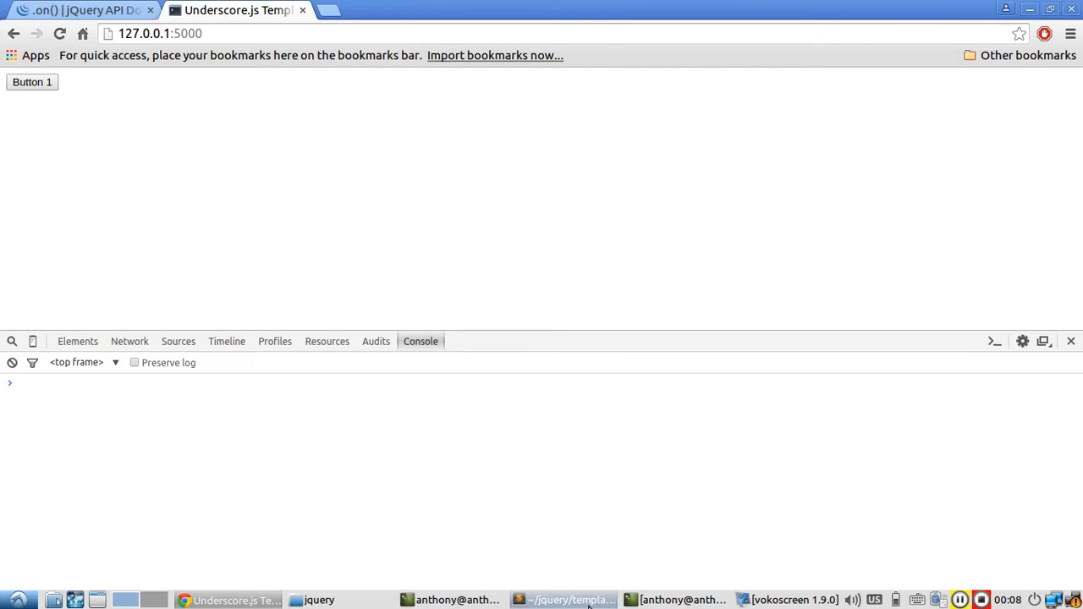
click(562, 600)
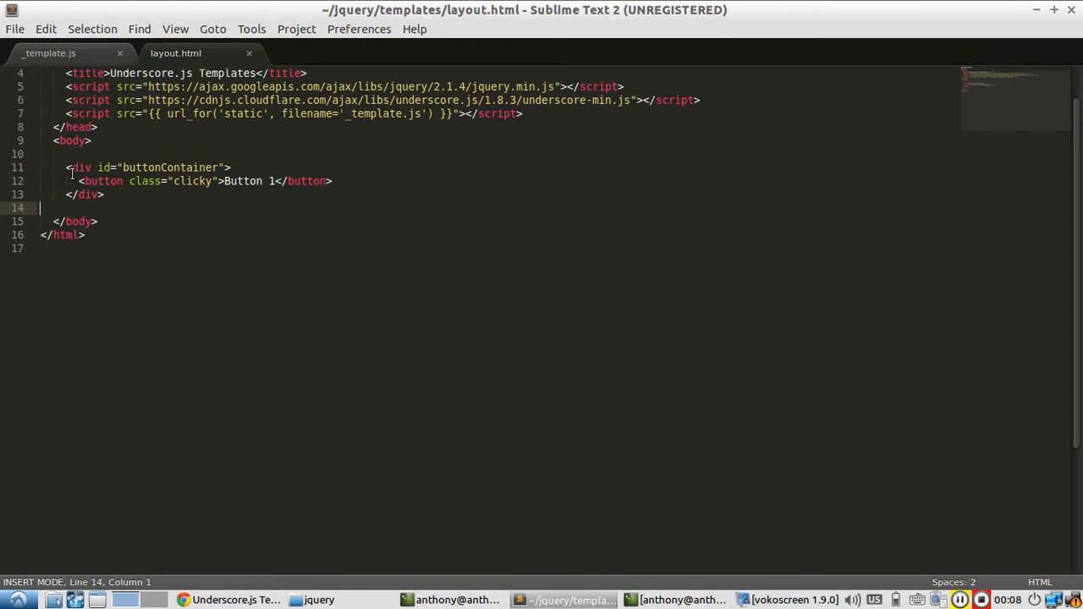
click(48, 53)
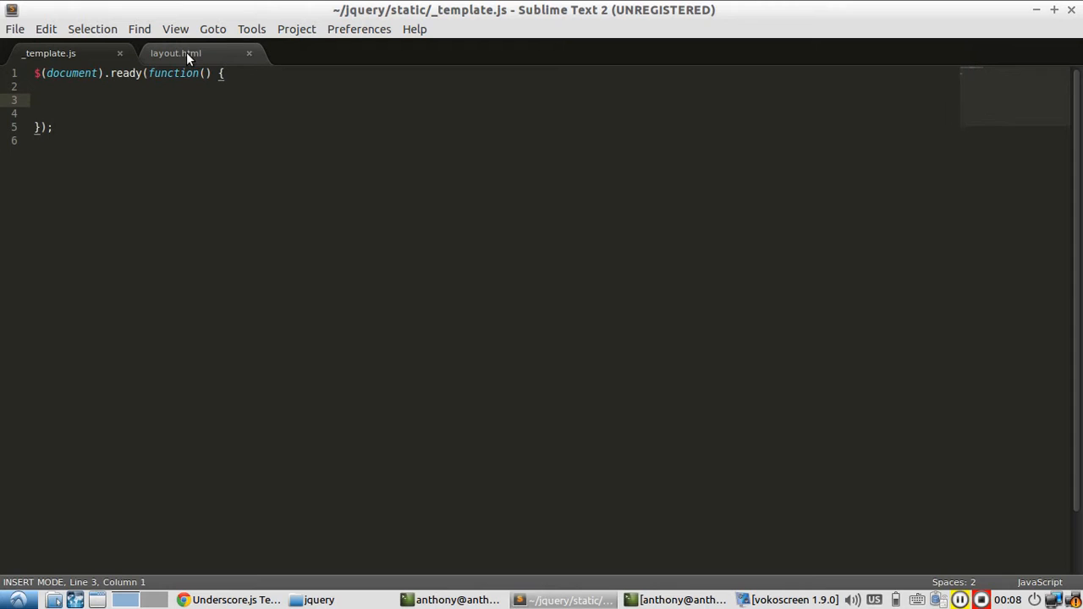
click(229, 600)
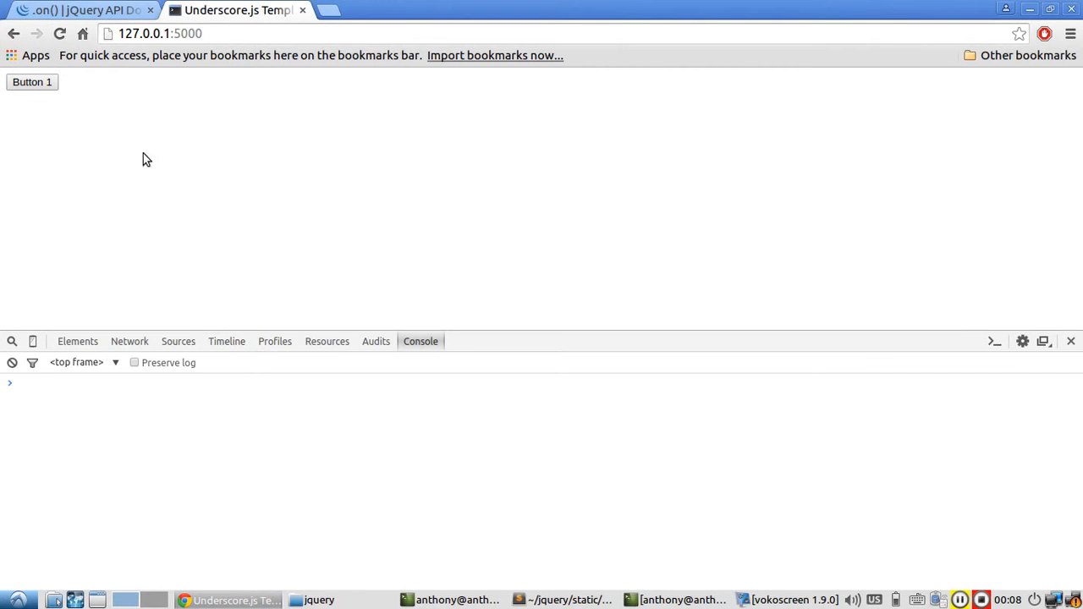
mouse_move(62, 103)
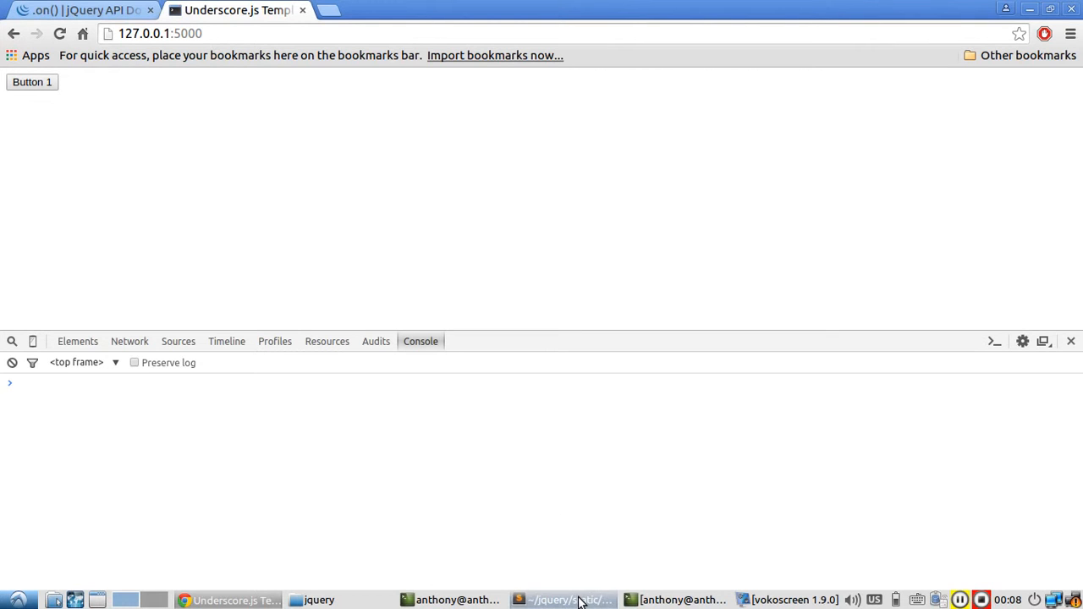
- Write $(".clicky").on('click') alerting "Clicked!" inside document.ready, save, and check Chrome
click(563, 600)
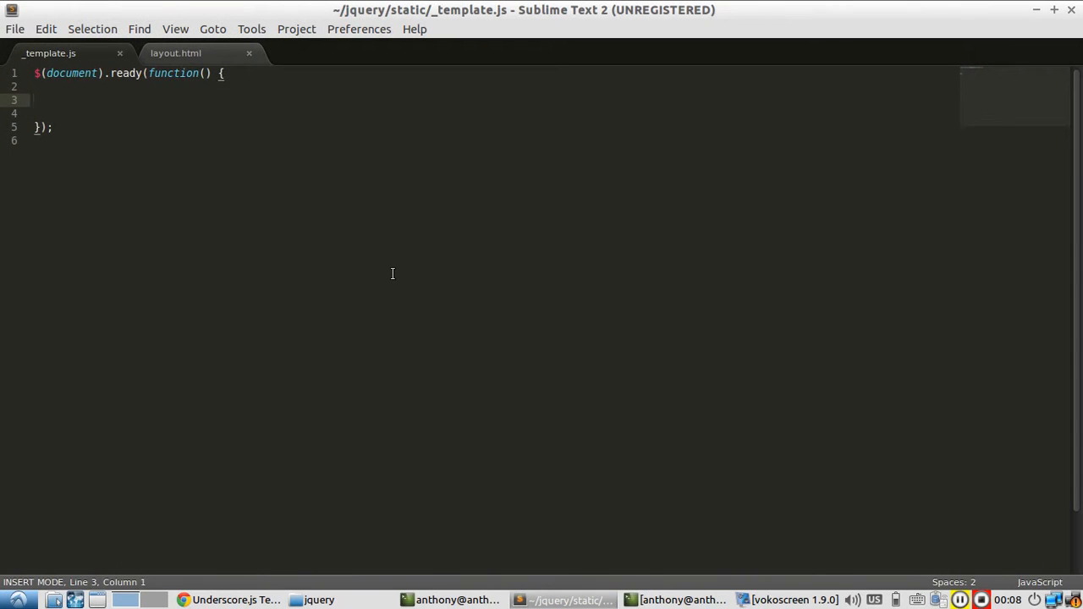
text($())
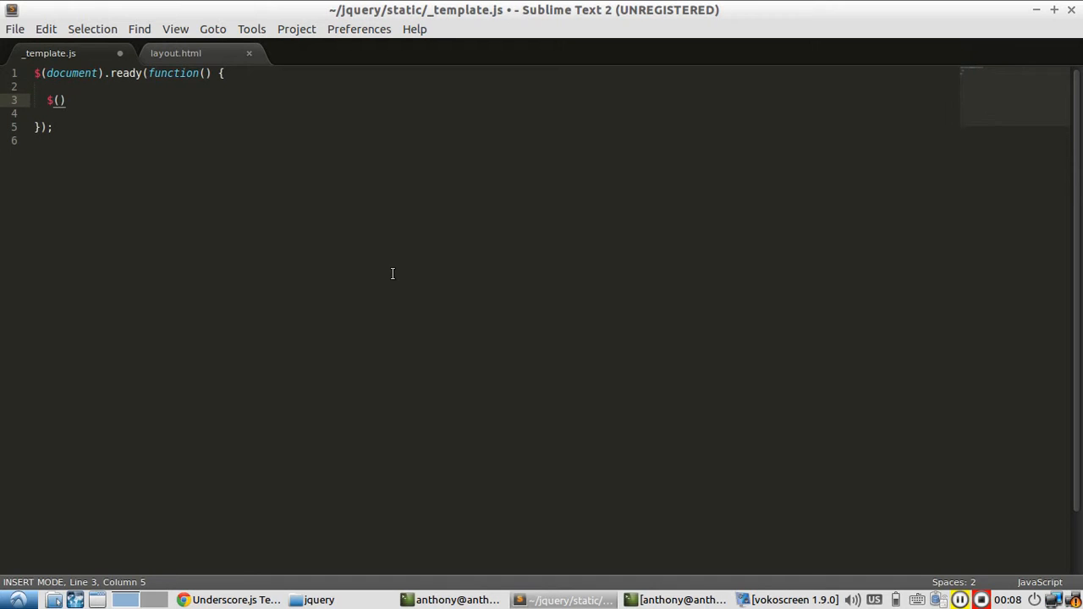
text(".")
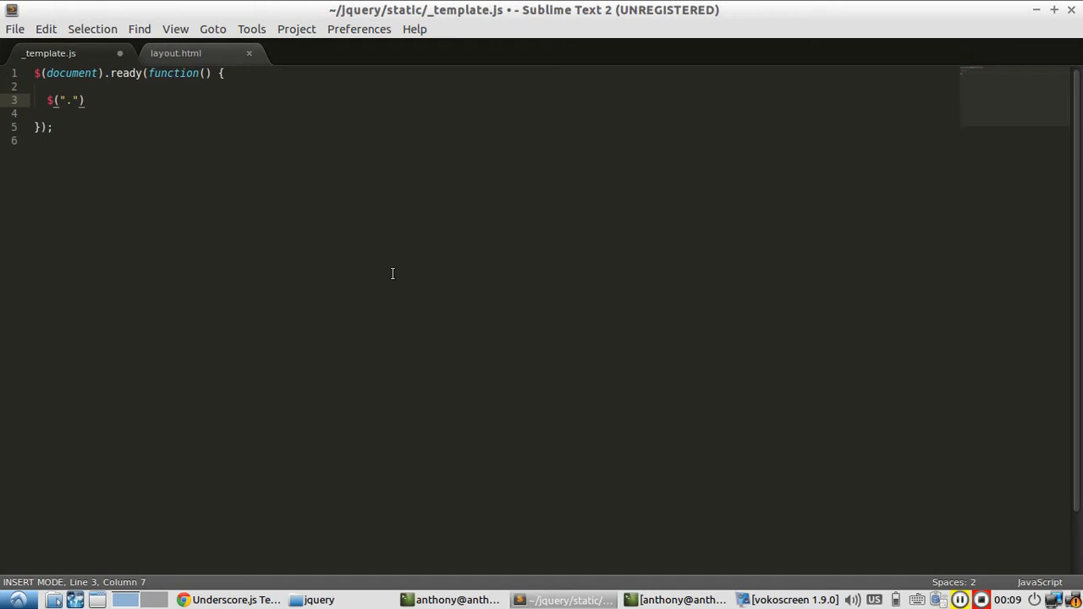
text(clicky)
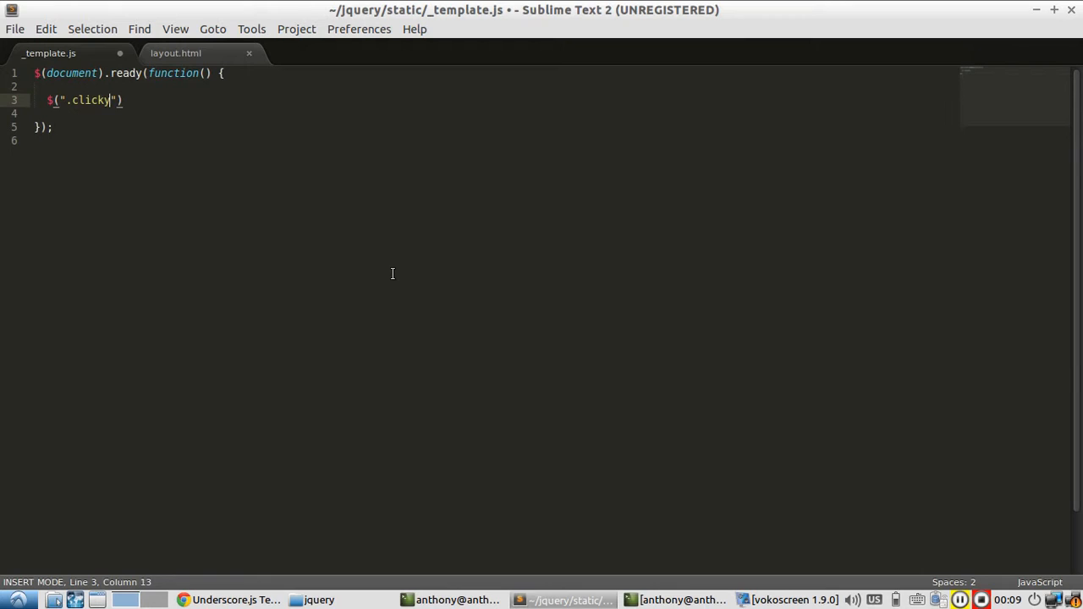
text(.)
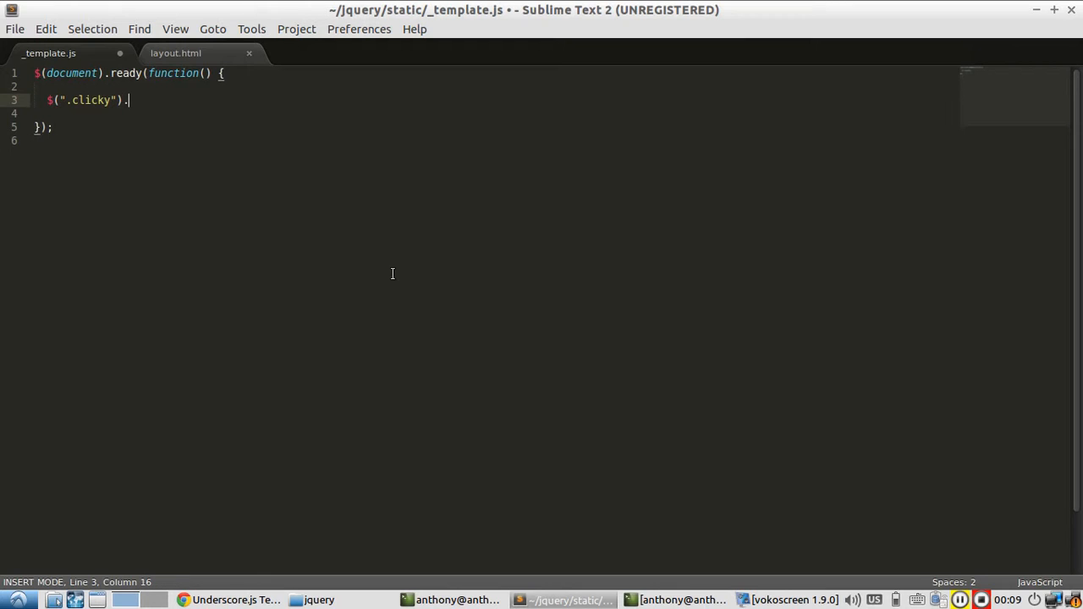
text(on(""))
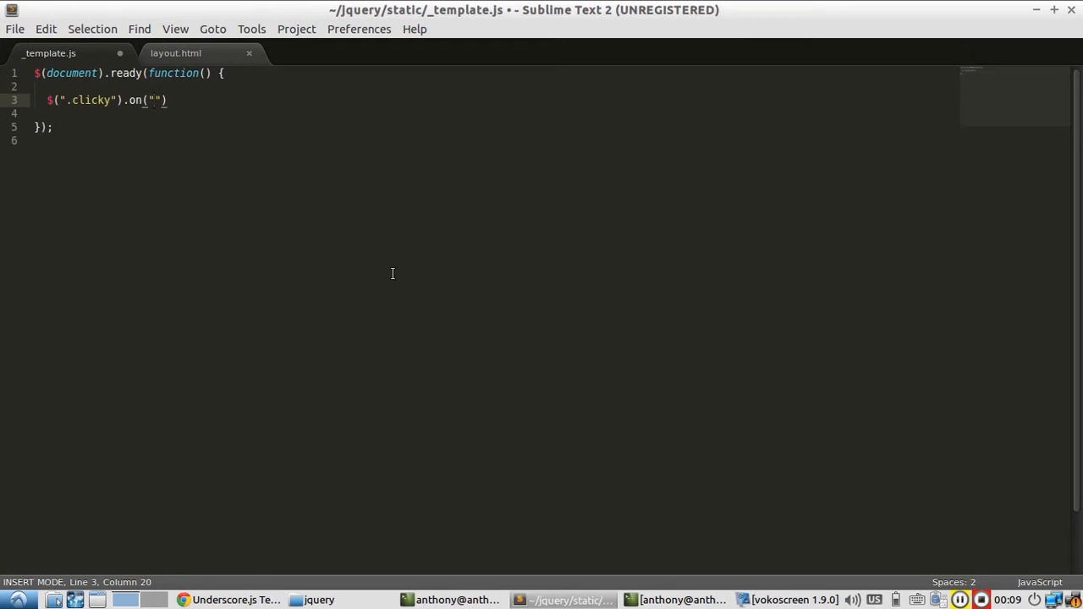
text(click')
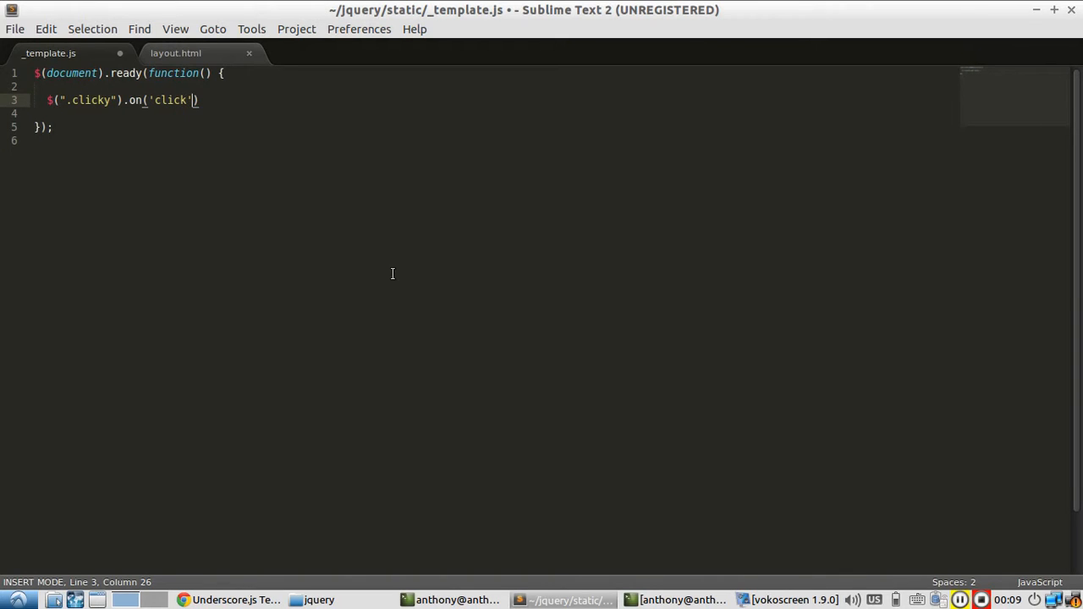
text(, function())
text(alert(")
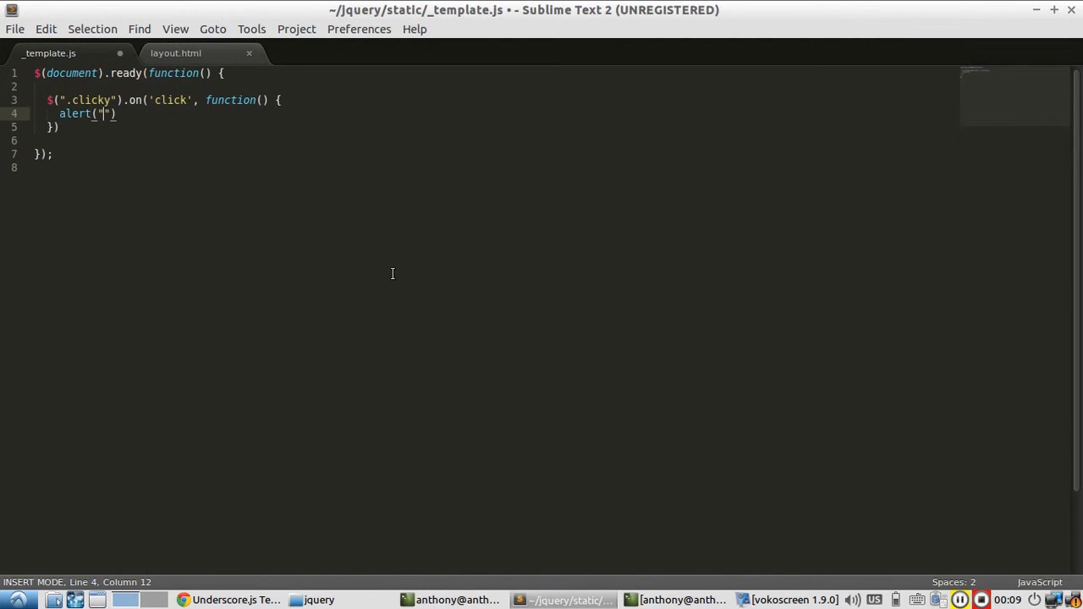
text(Clicked!)
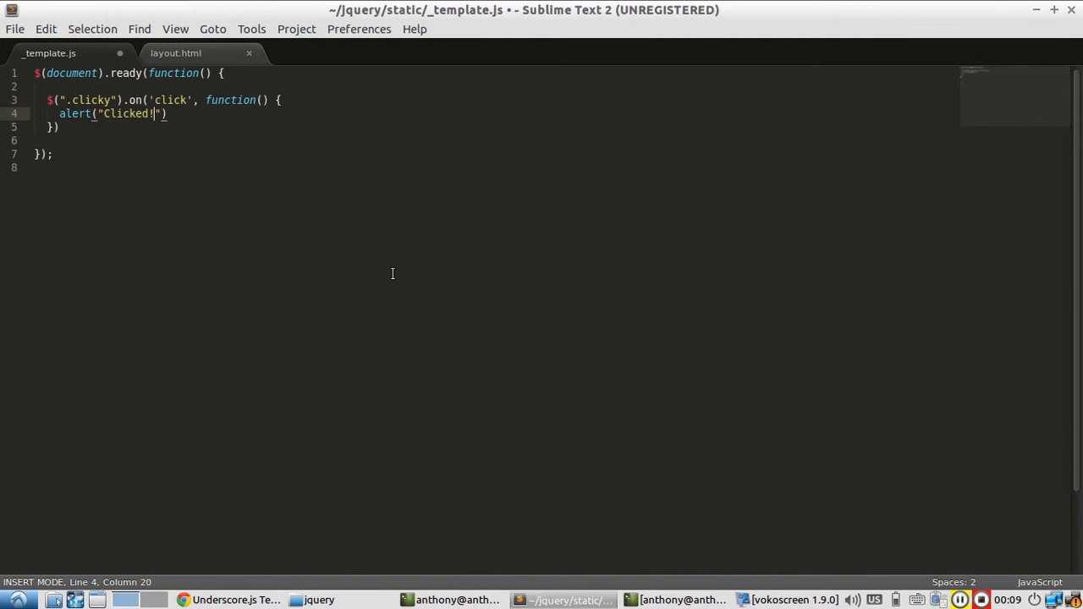
text(;)
click(495, 127)
text(;)
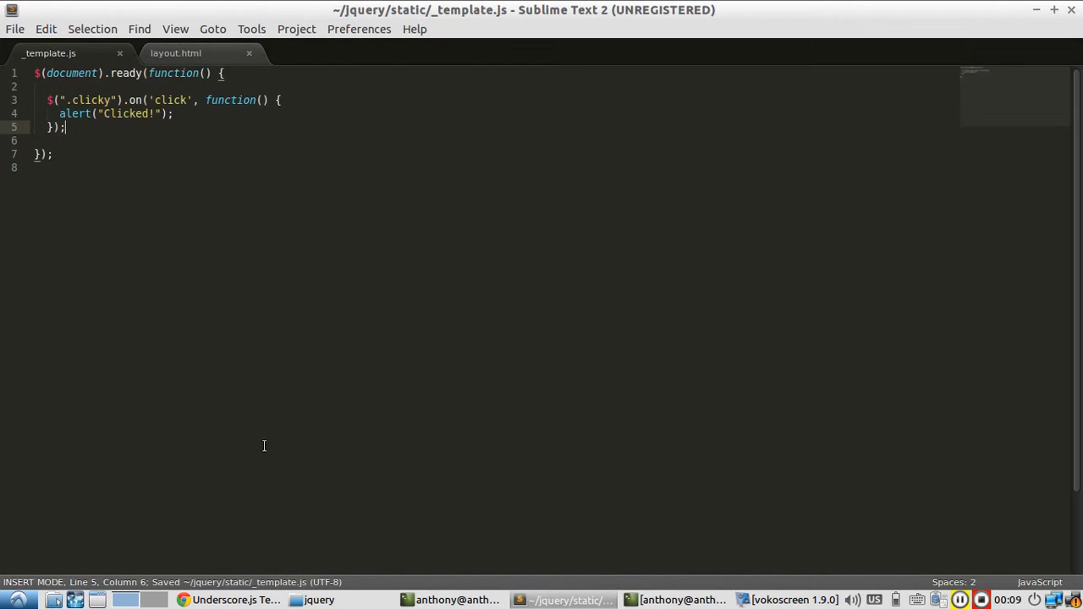
click(228, 600)
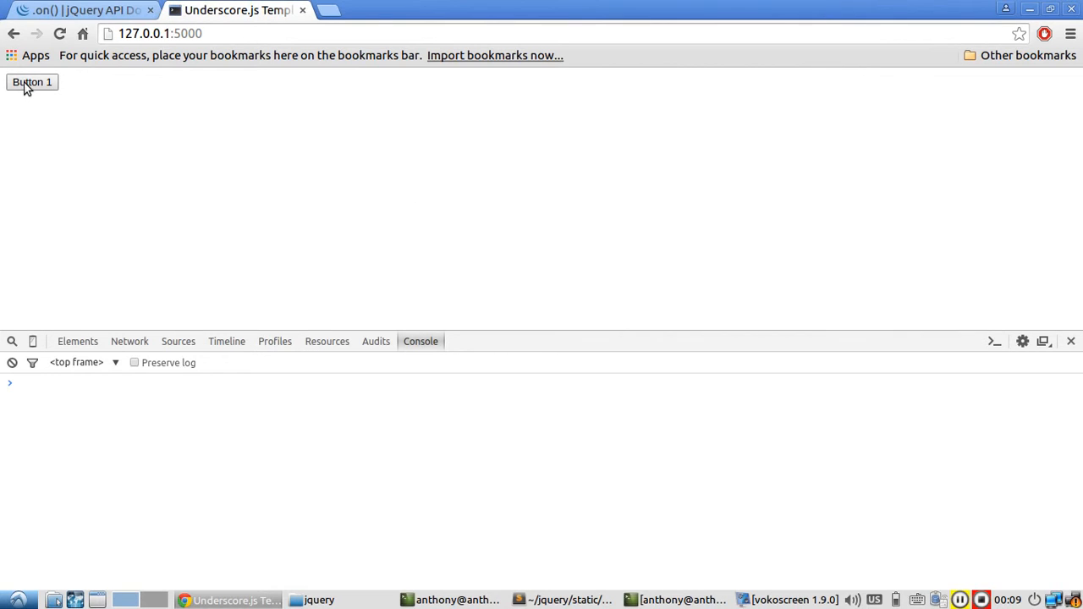
click(32, 83)
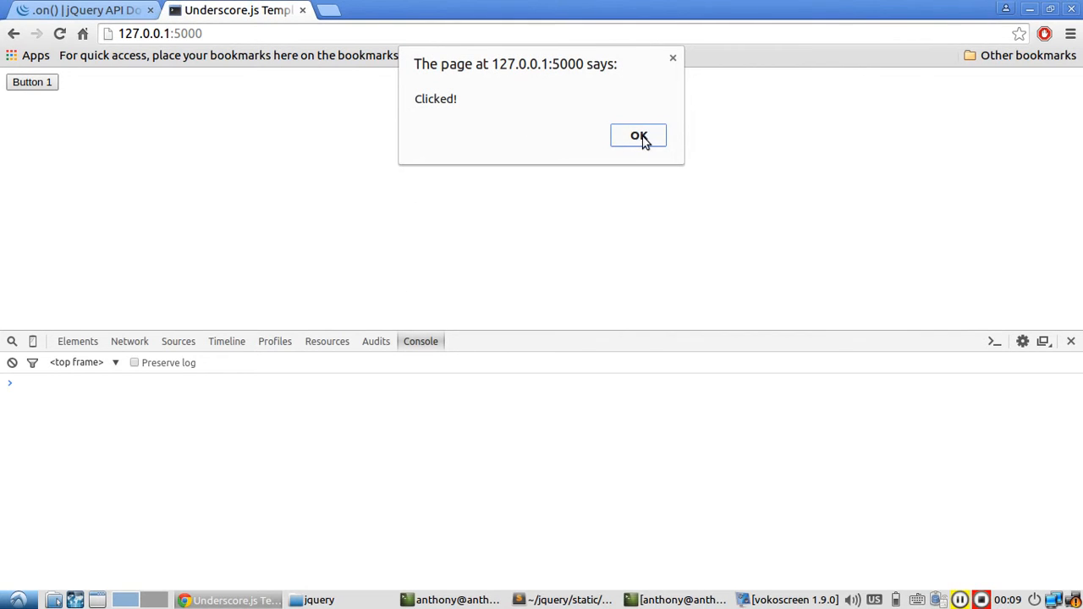
click(638, 135)
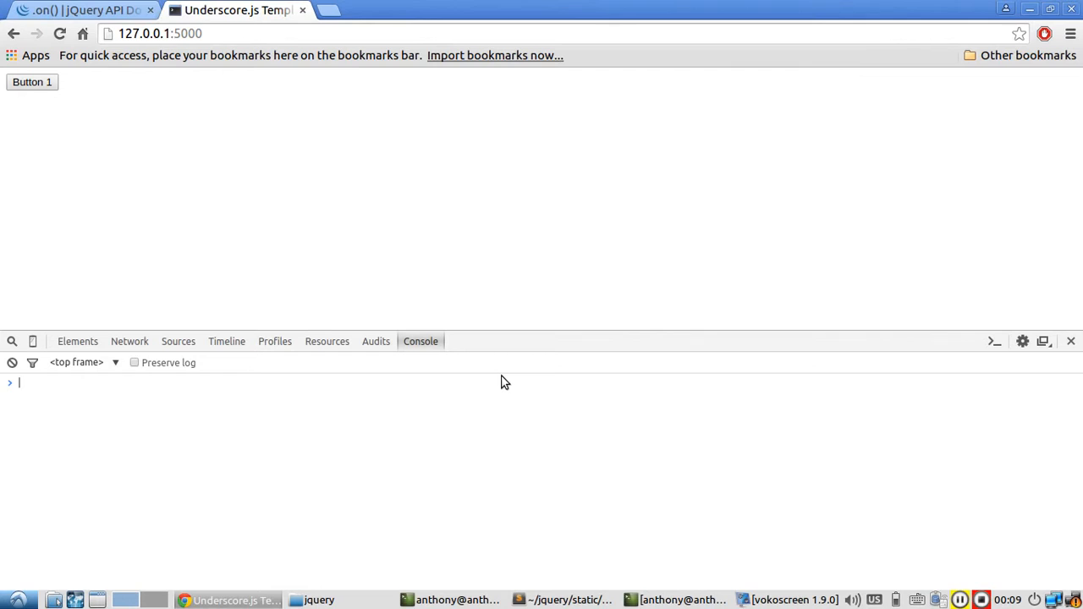
- Type $("#buttonContainer").append('<button class="clicky">New Button</button>') in the DevTools Console
text($)
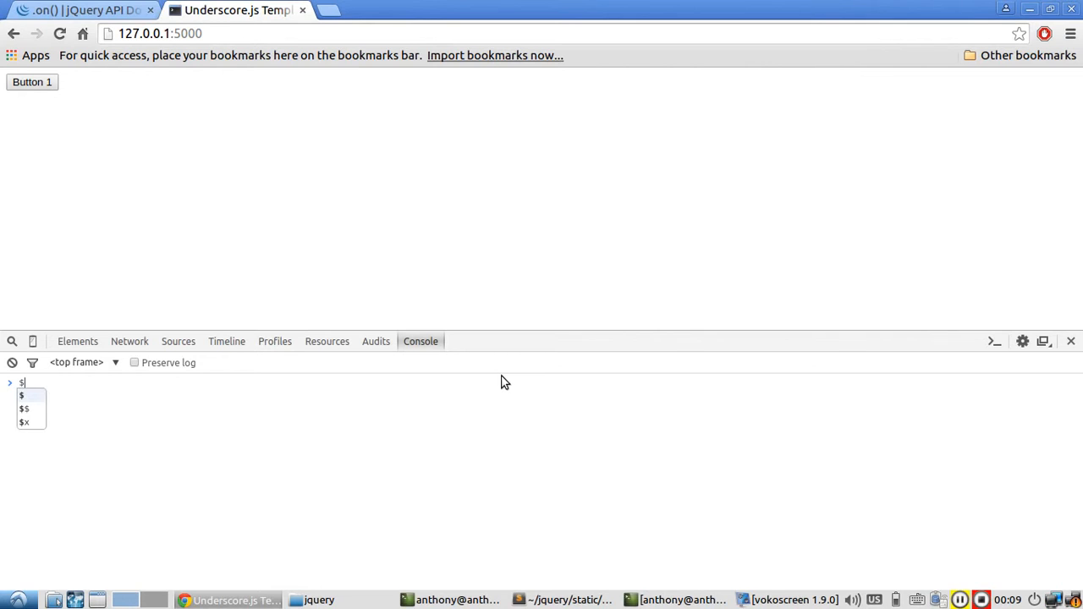
text(("b)
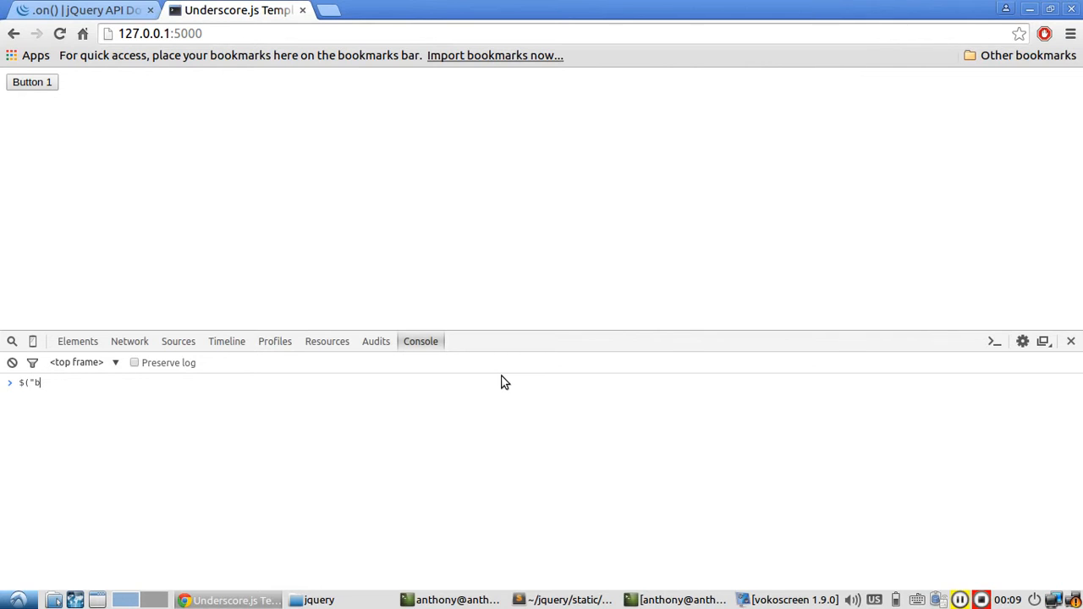
text(#buttonContainer)
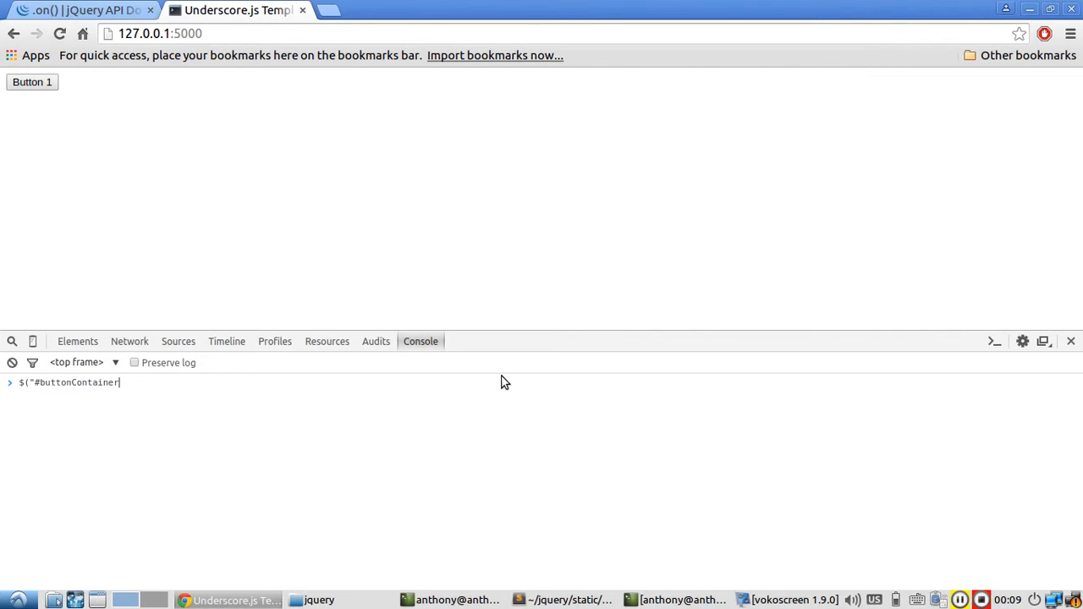
text(").)
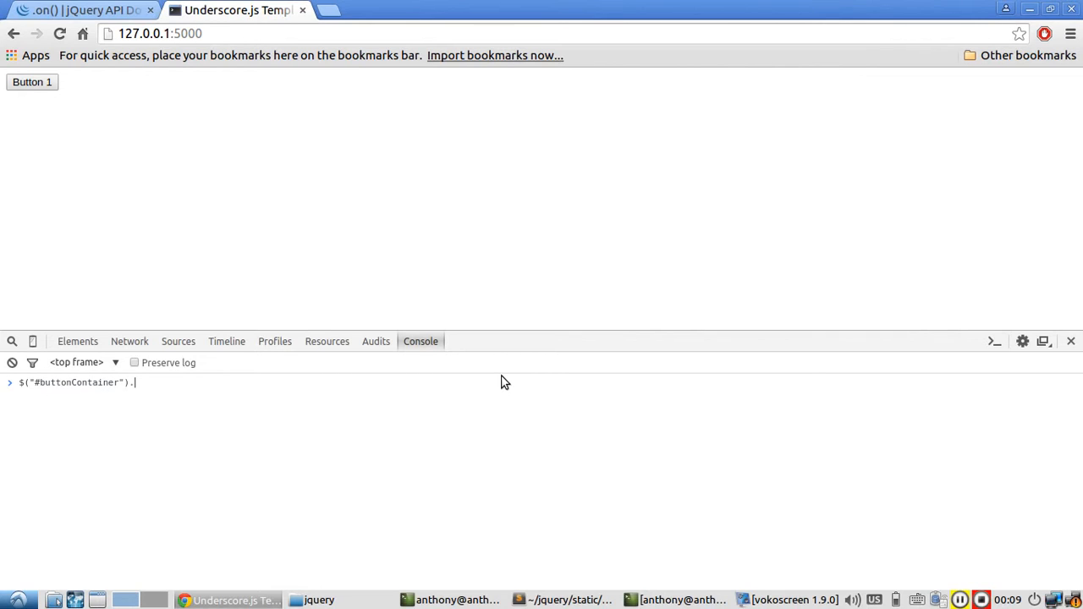
text(append("<button c)
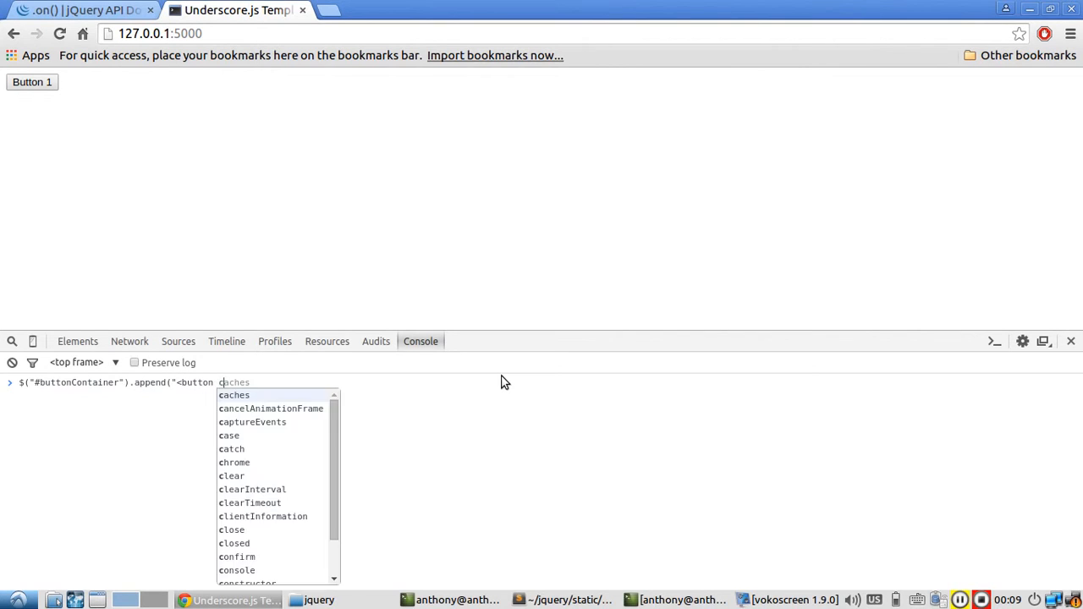
text(lass=)
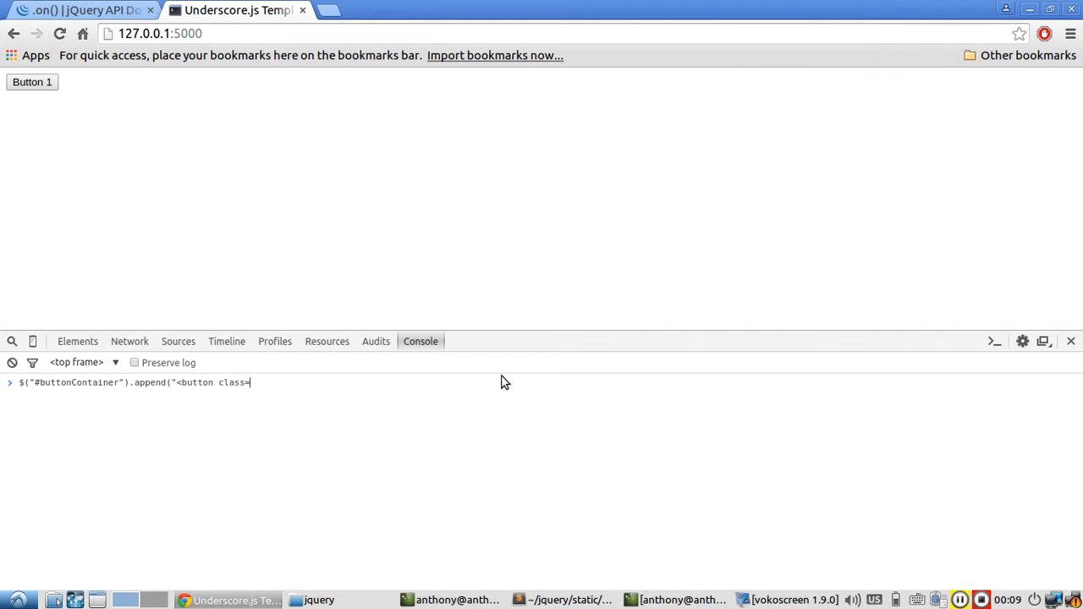
text("clicky)
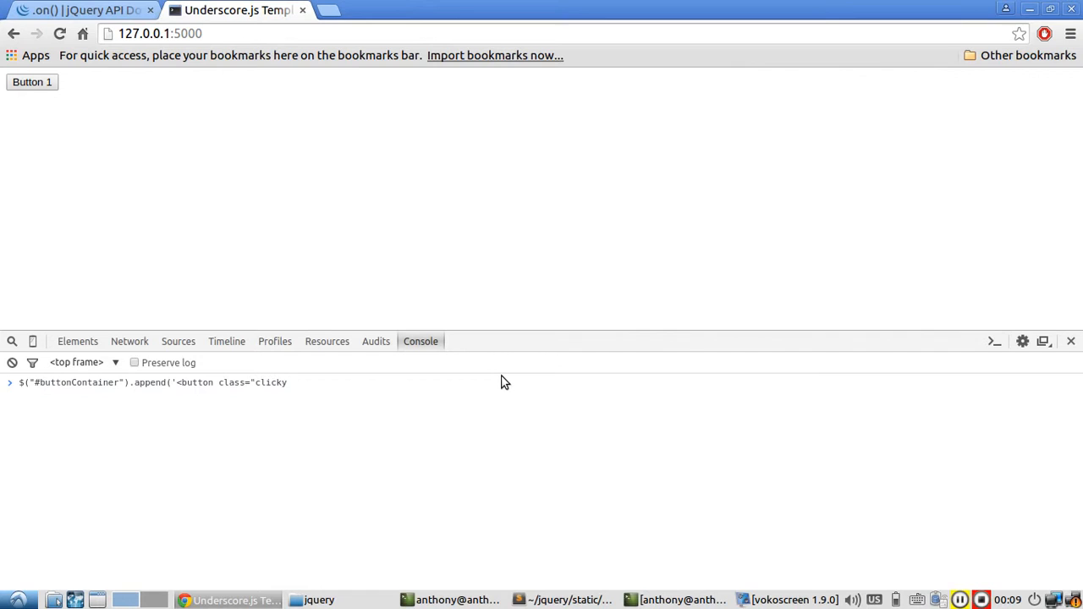
text(">)
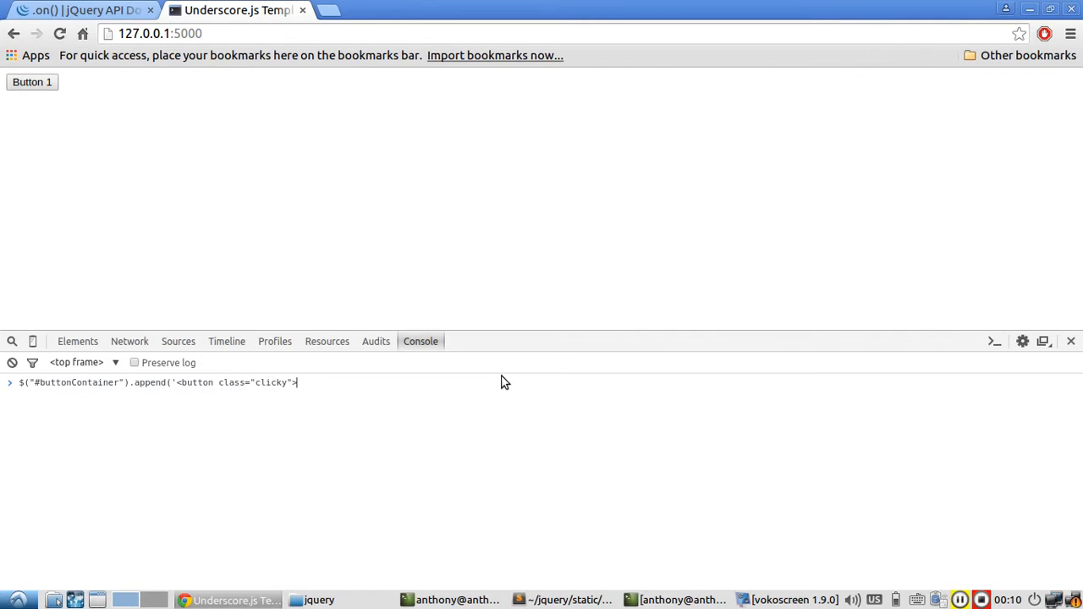
text(NEW)
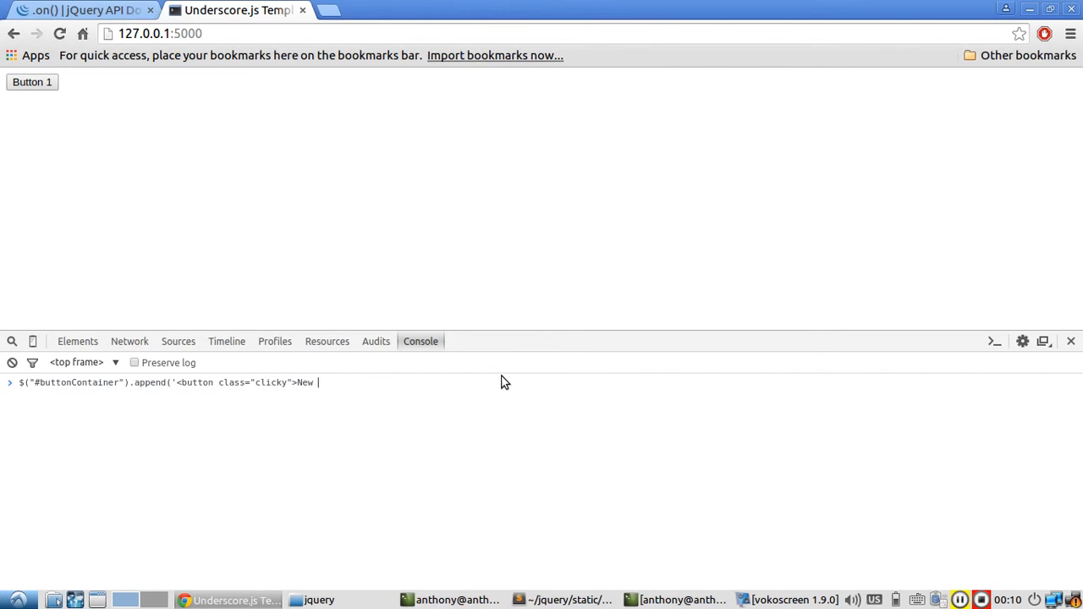
text(Button</butto)
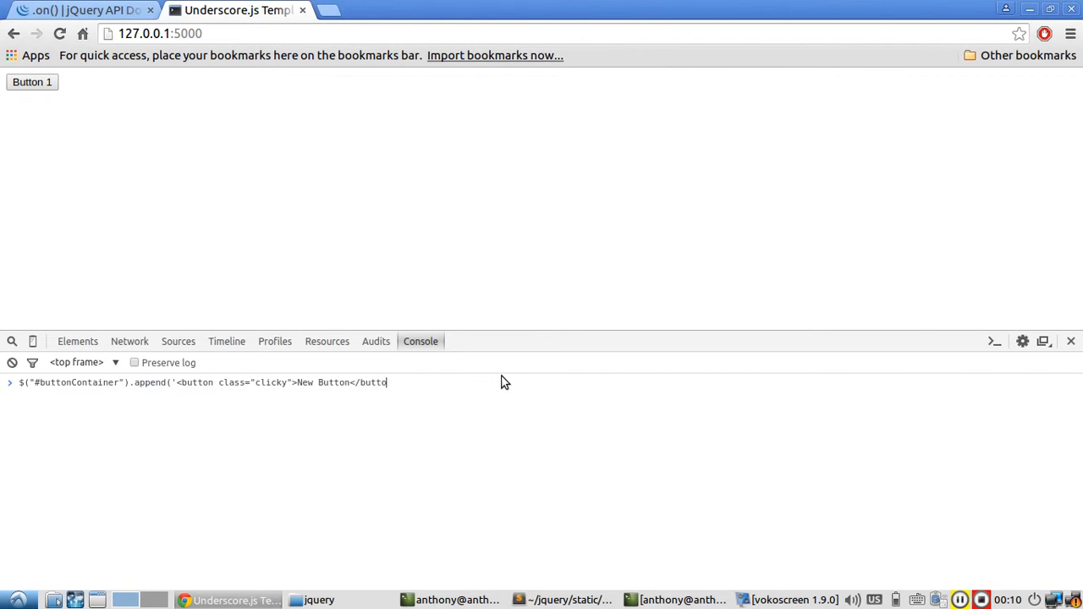
text(n>)
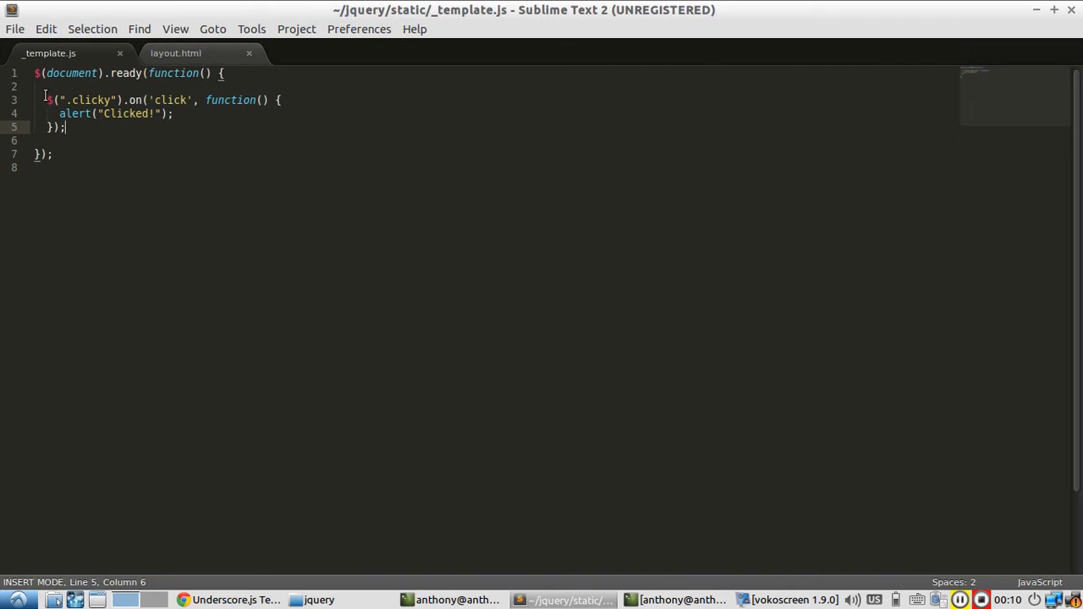
drag(47, 99, 202, 100)
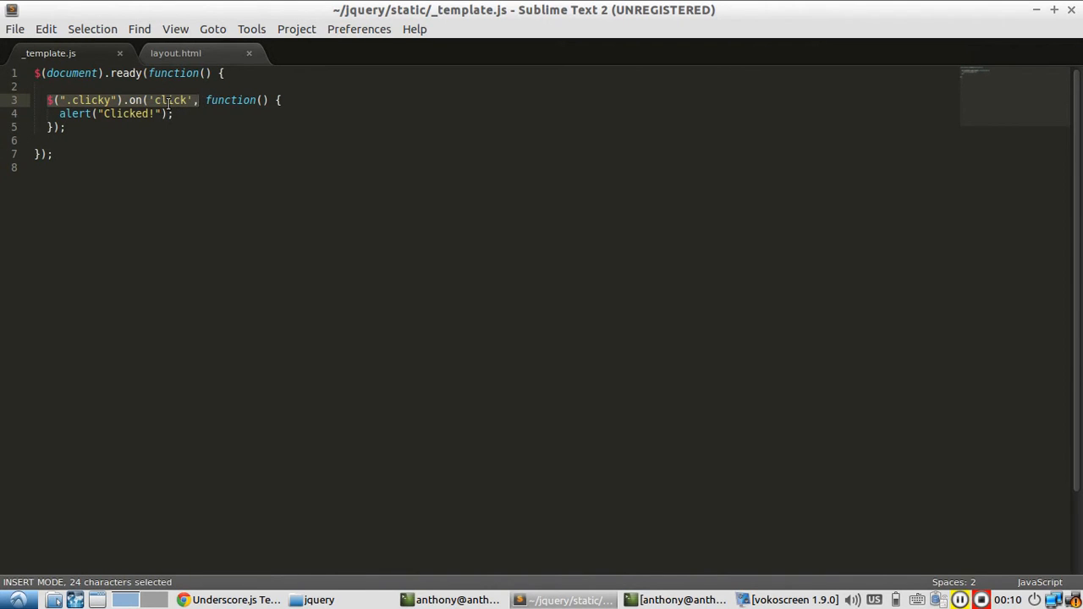
mouse_move(119, 103)
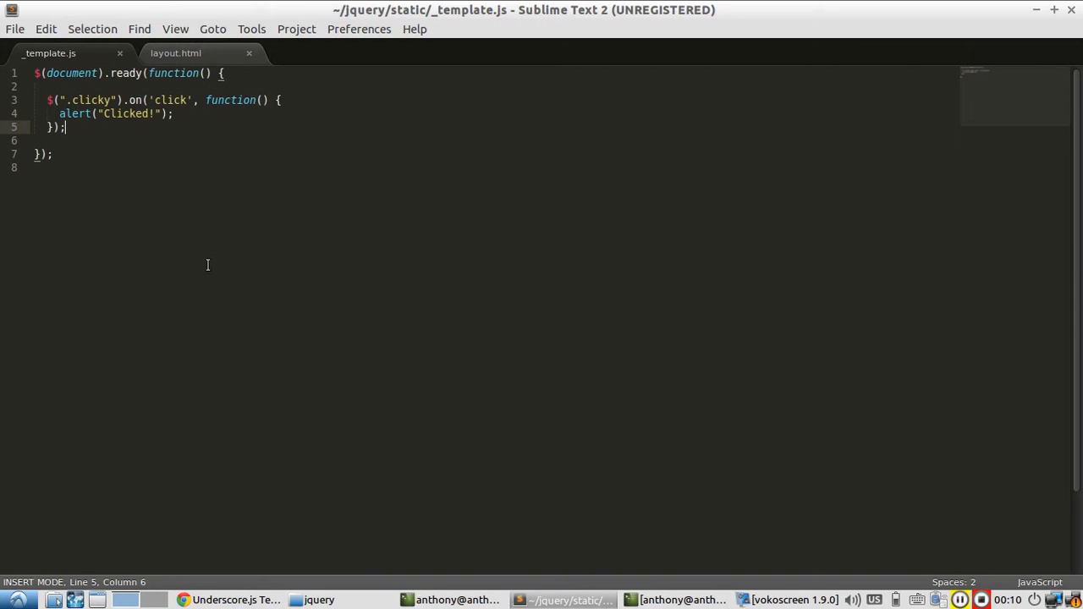
click(228, 600)
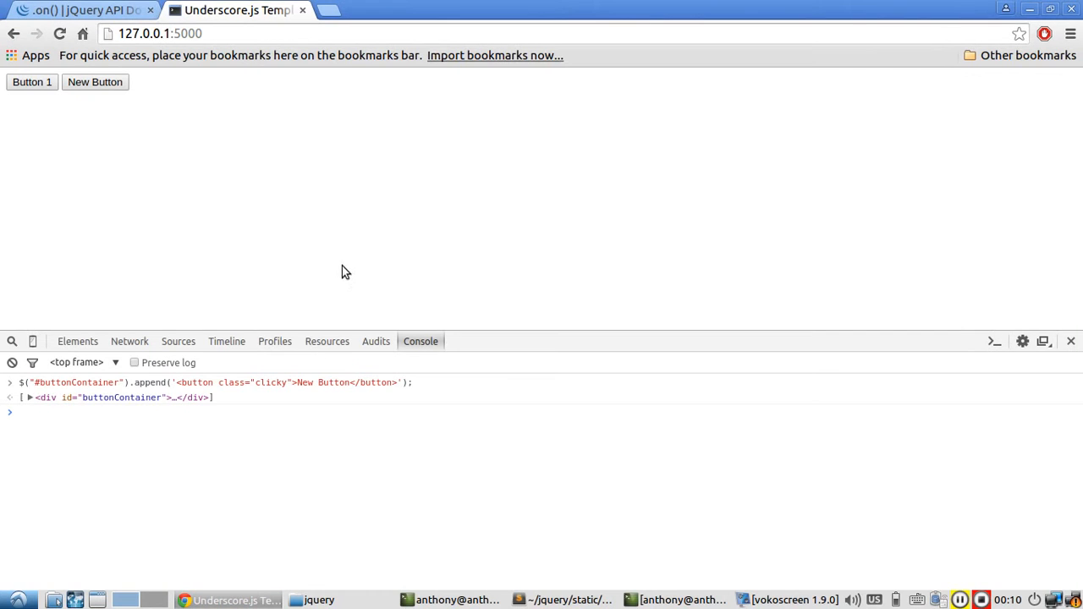
click(12, 362)
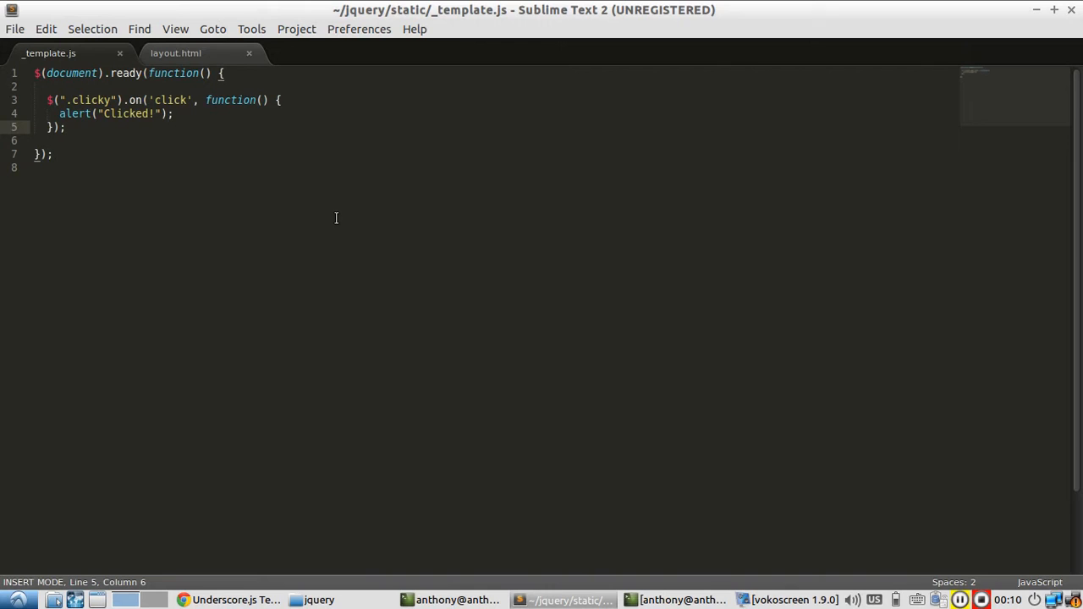
- Type $(document).on('click', '.clicky', function() {...}) alerting "New Click!" on line 7
text($())
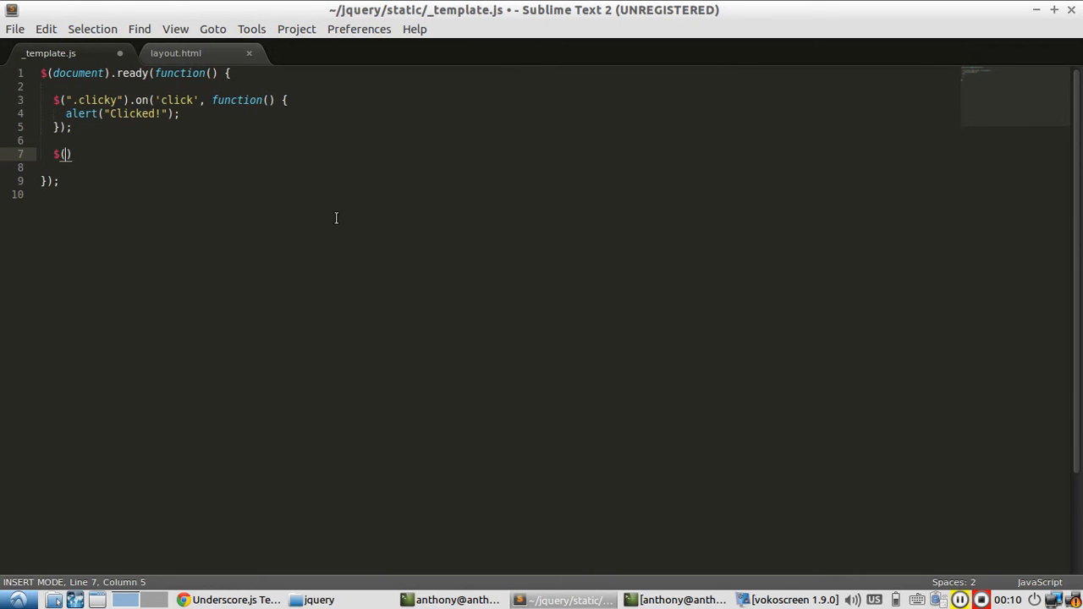
text(document)
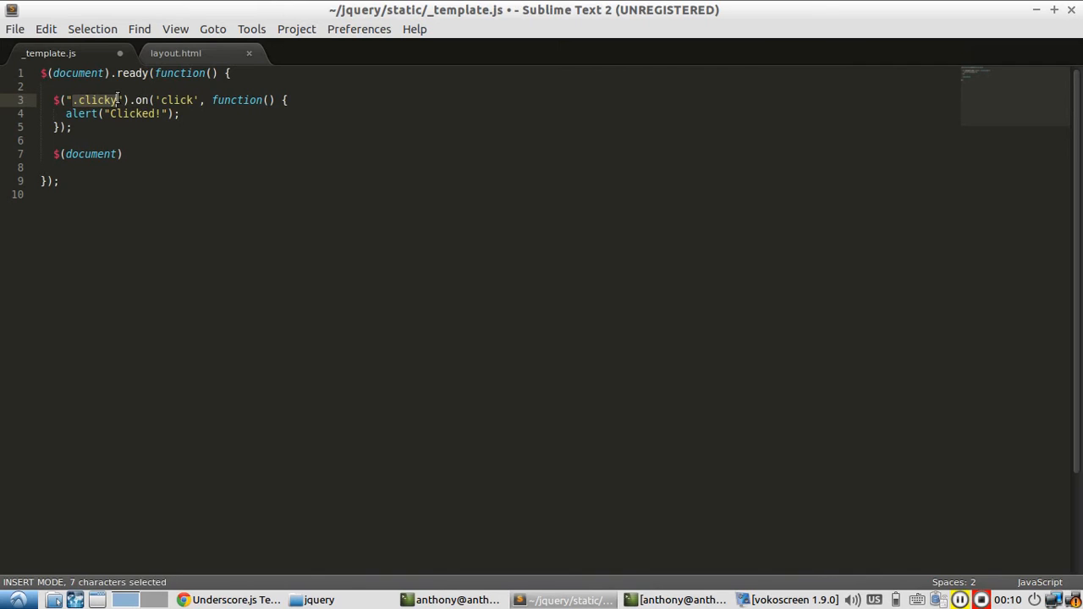
click(92, 154)
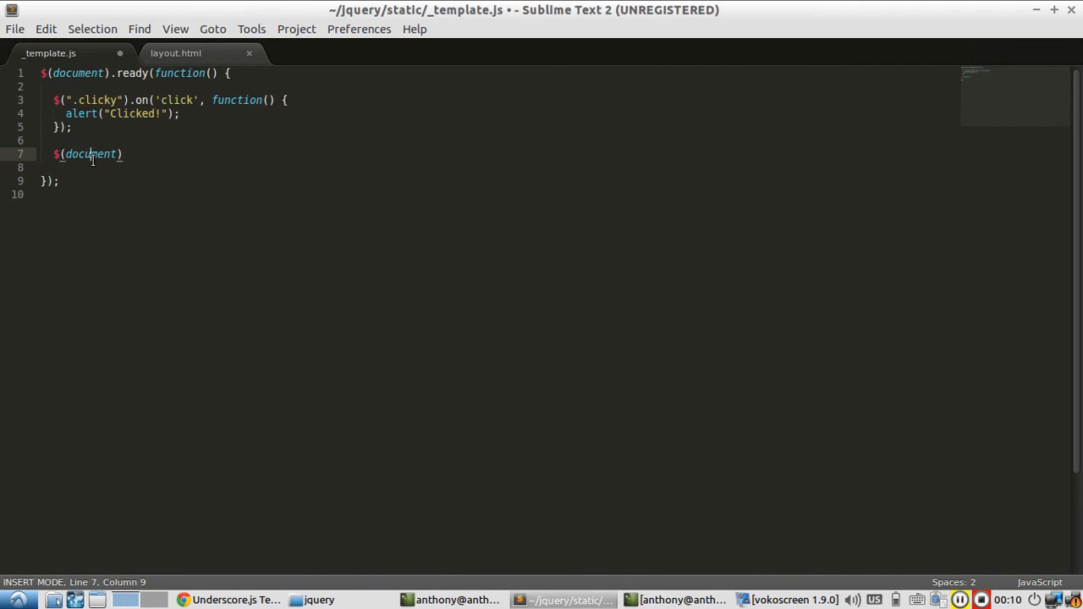
text().)
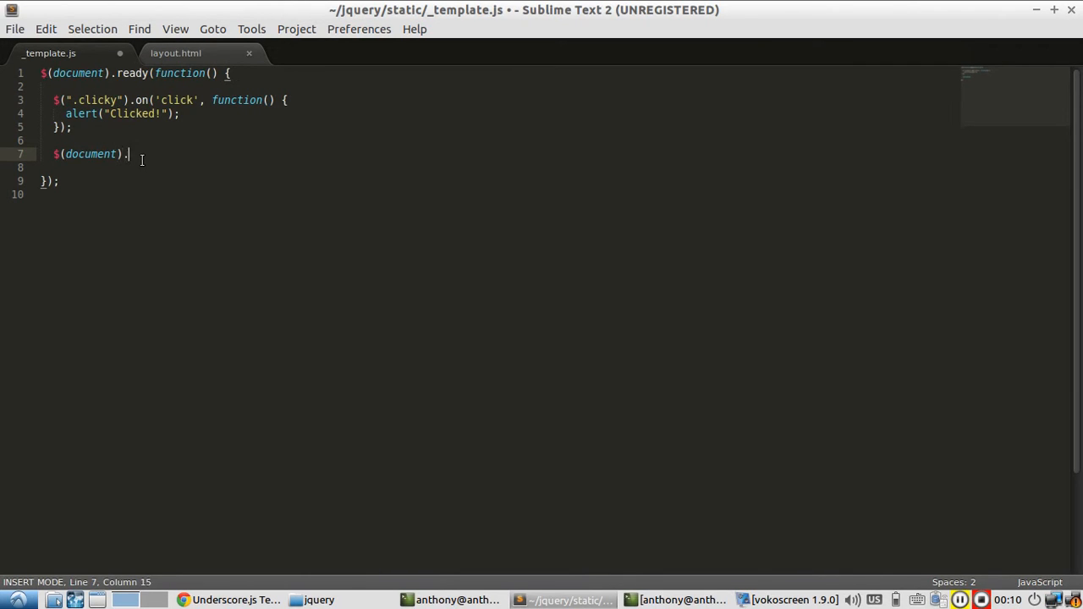
text(on(''))
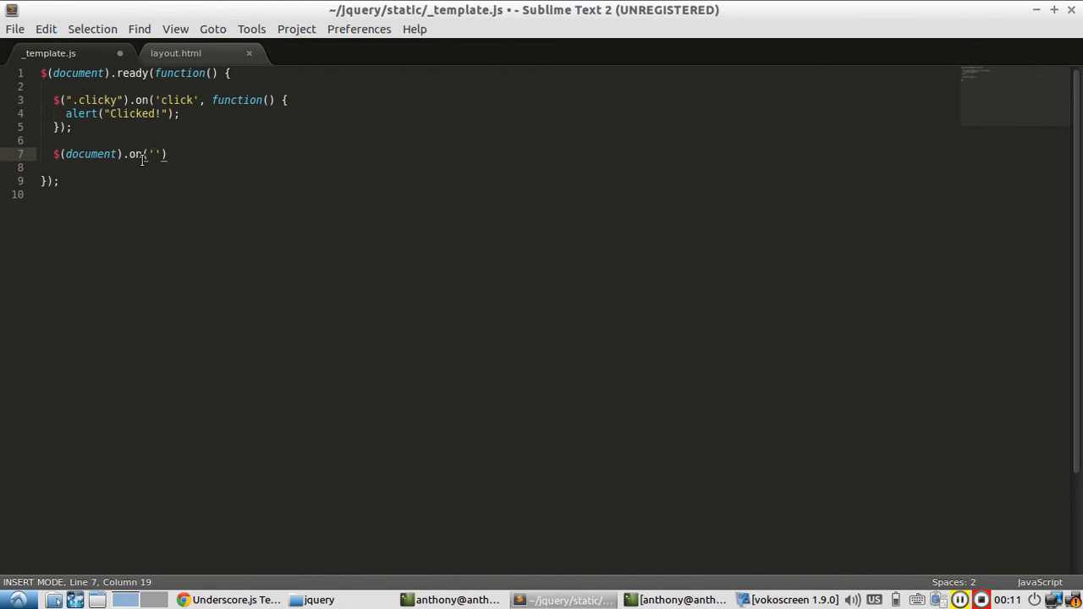
text(click)
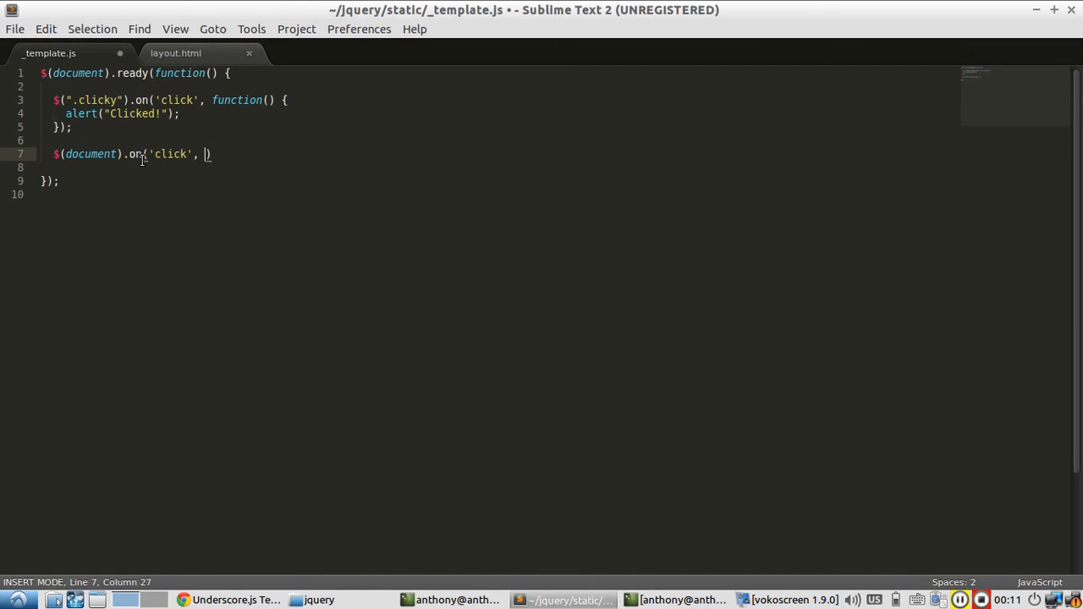
mouse_move(284, 93)
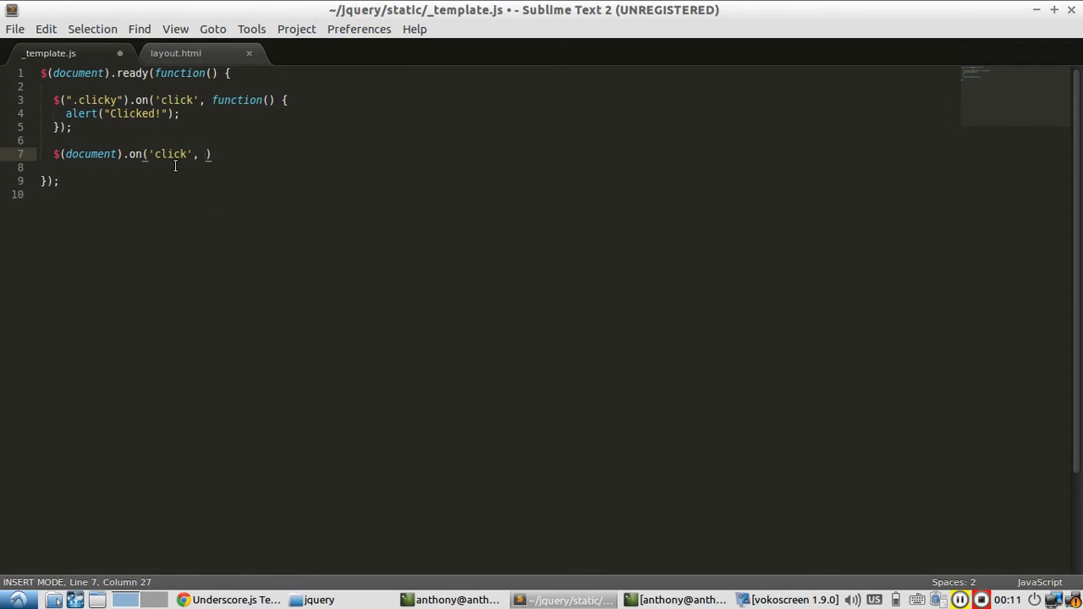
text('.clicky')
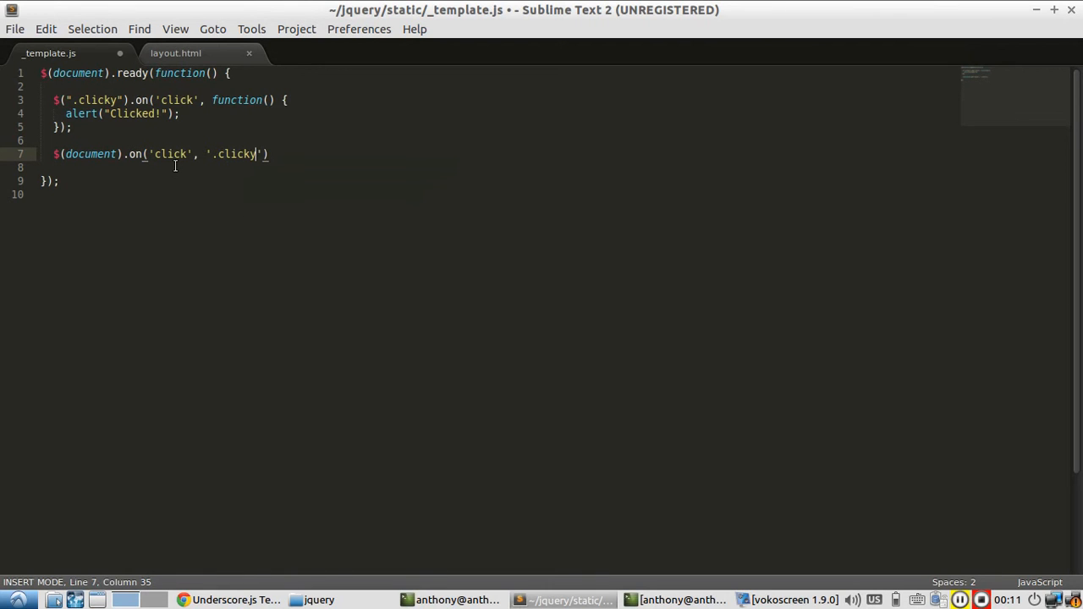
text(,)
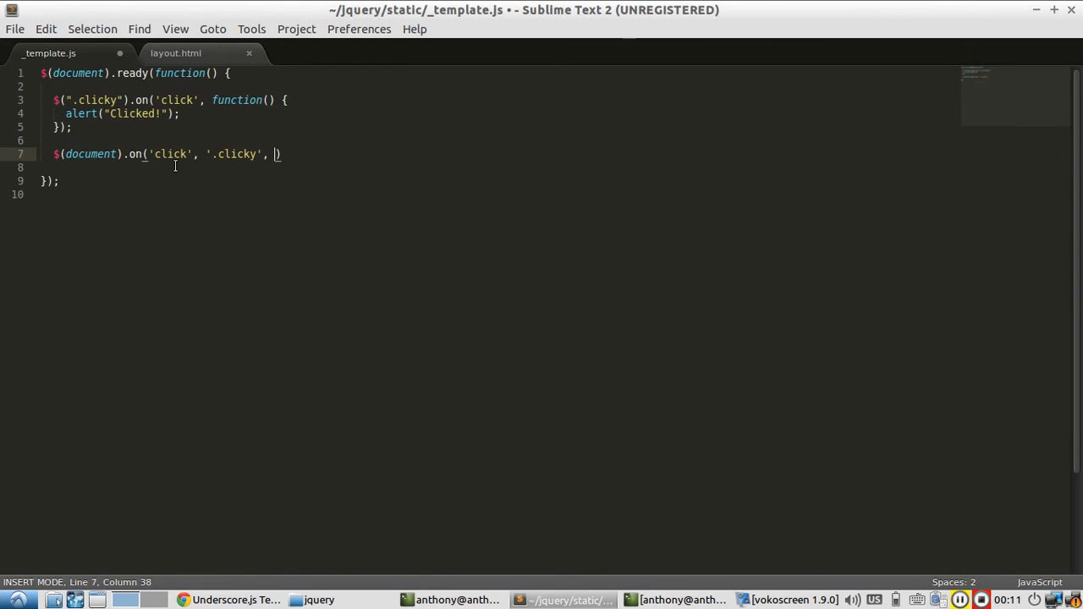
text(function())
click(499, 168)
text(alert(")
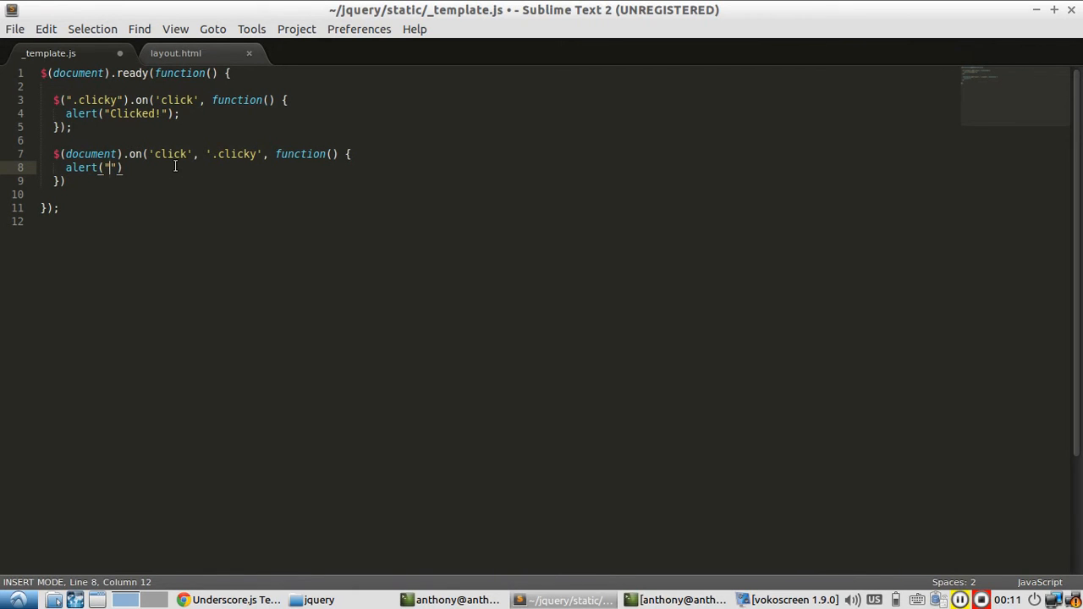
text(New Click!)
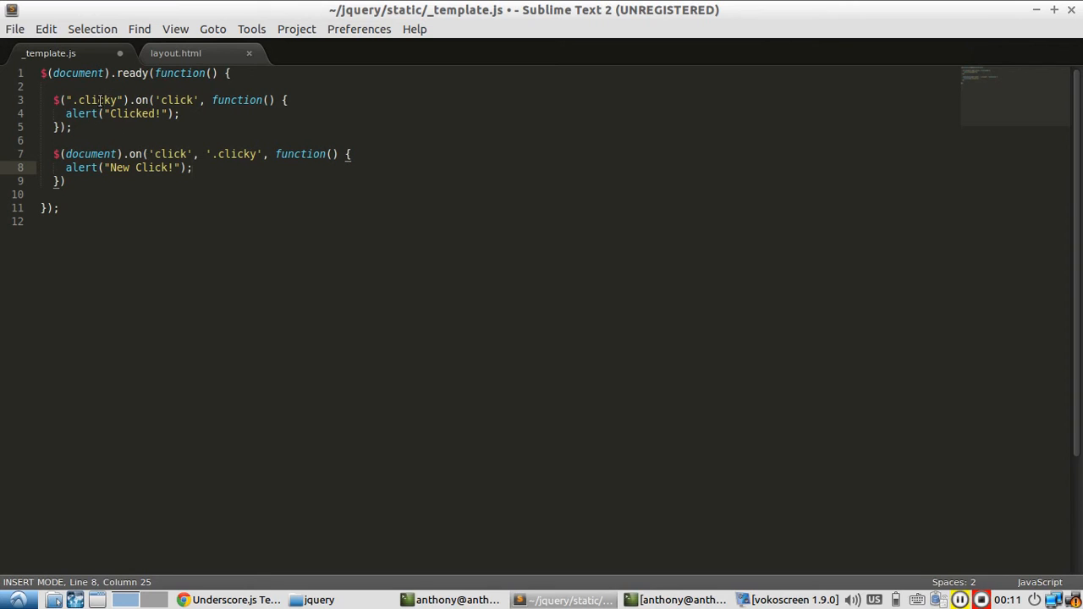
- Wrap the original .clicky handler in a /* */ block comment
key(Return)
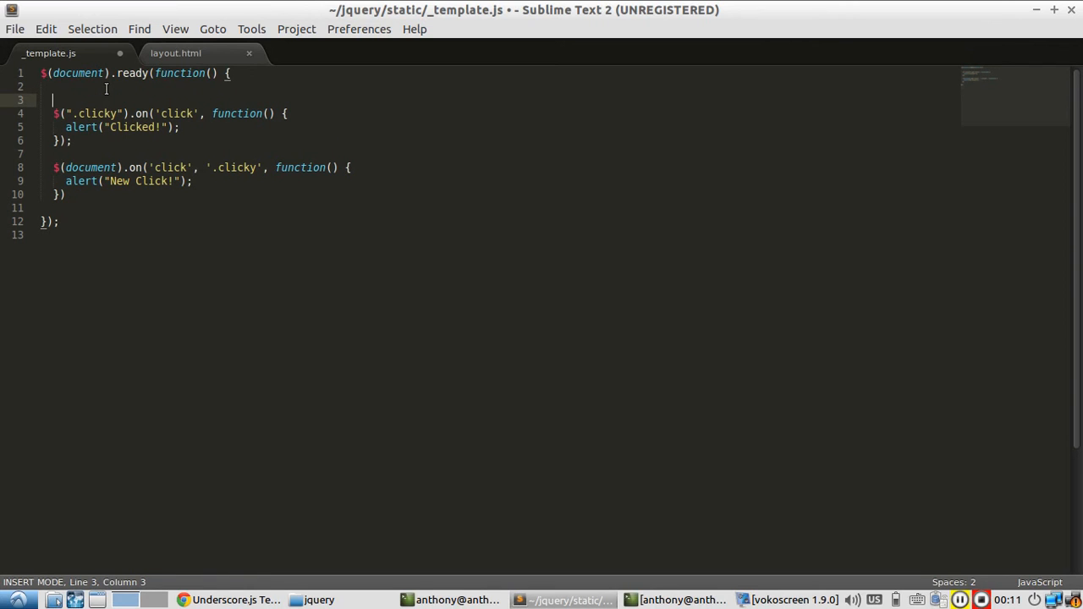
text(/*)
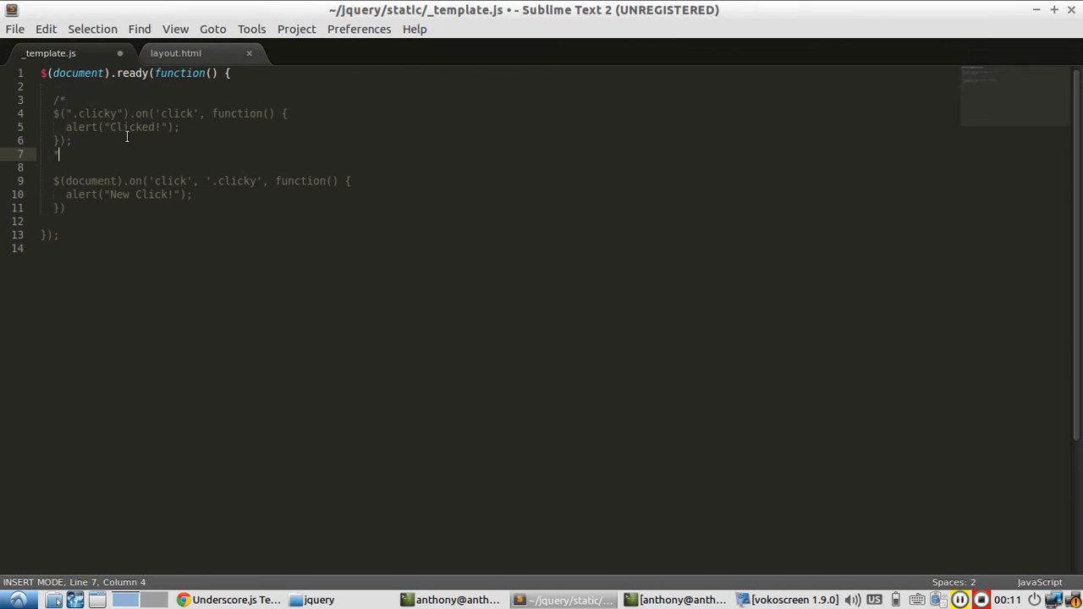
text(*/)
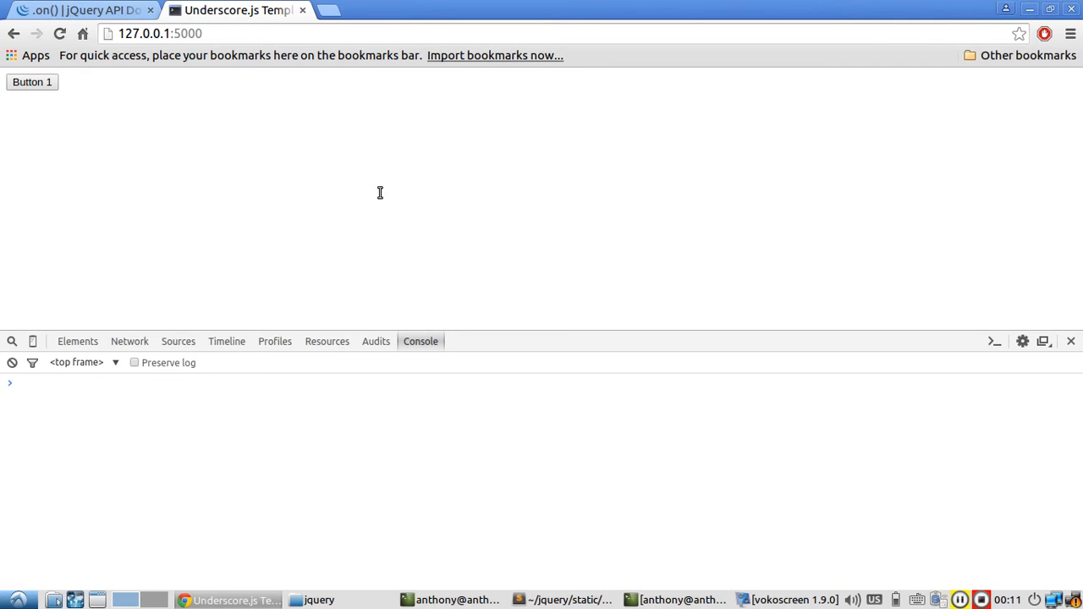
mouse_move(69, 113)
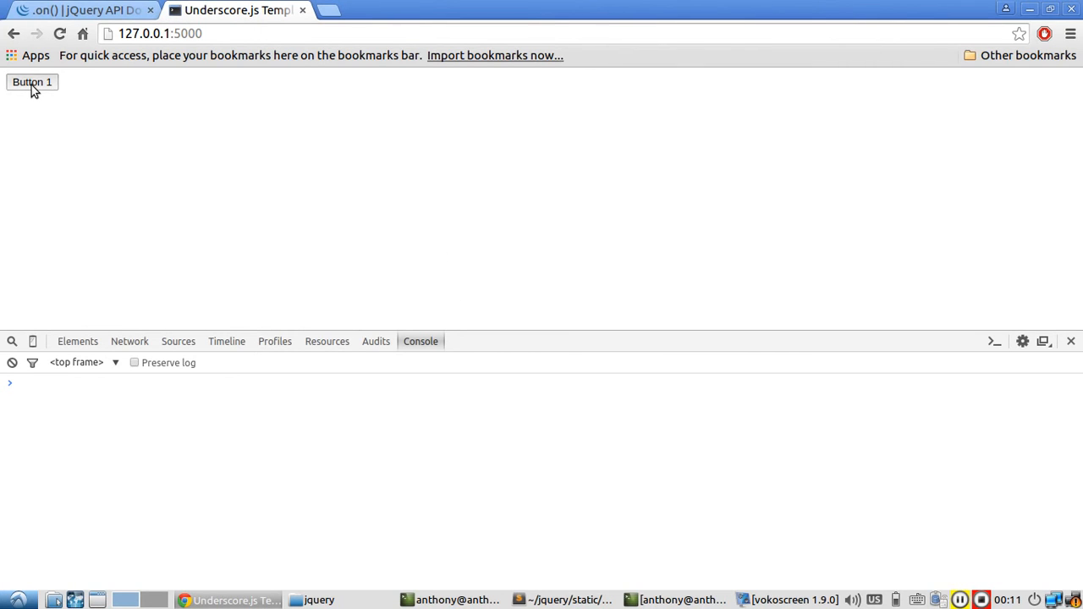
- Click Button 1 and dismiss the resulting "New Click!" alert
click(32, 82)
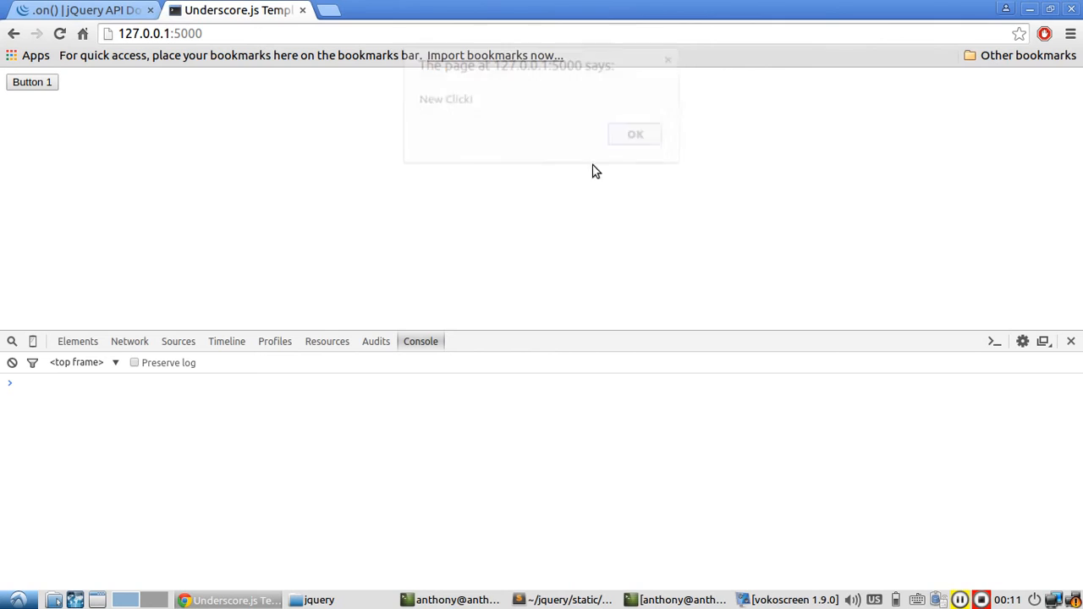
click(635, 133)
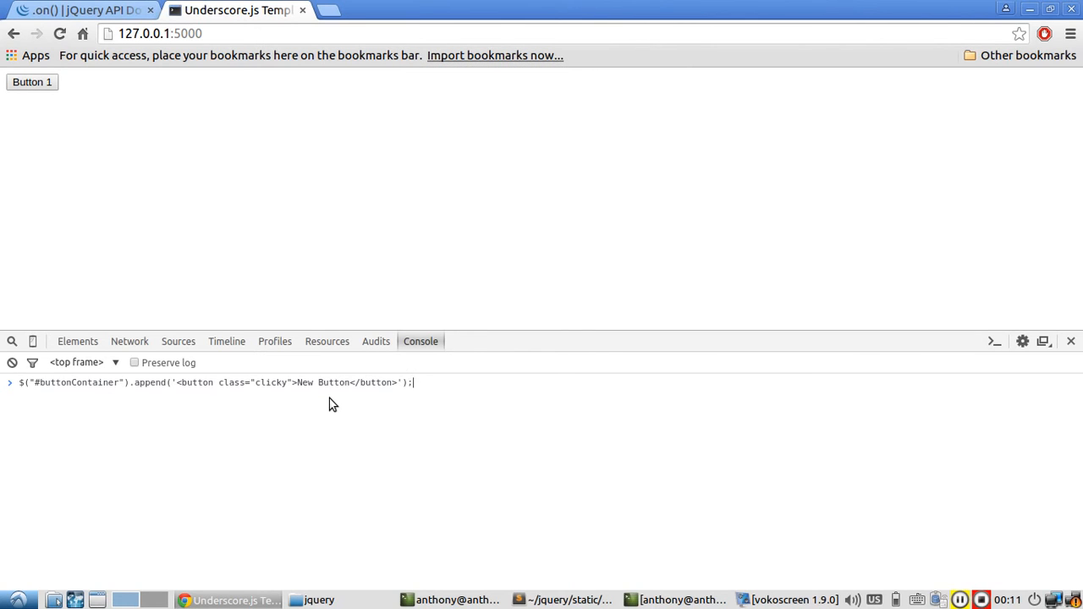
mouse_move(257, 387)
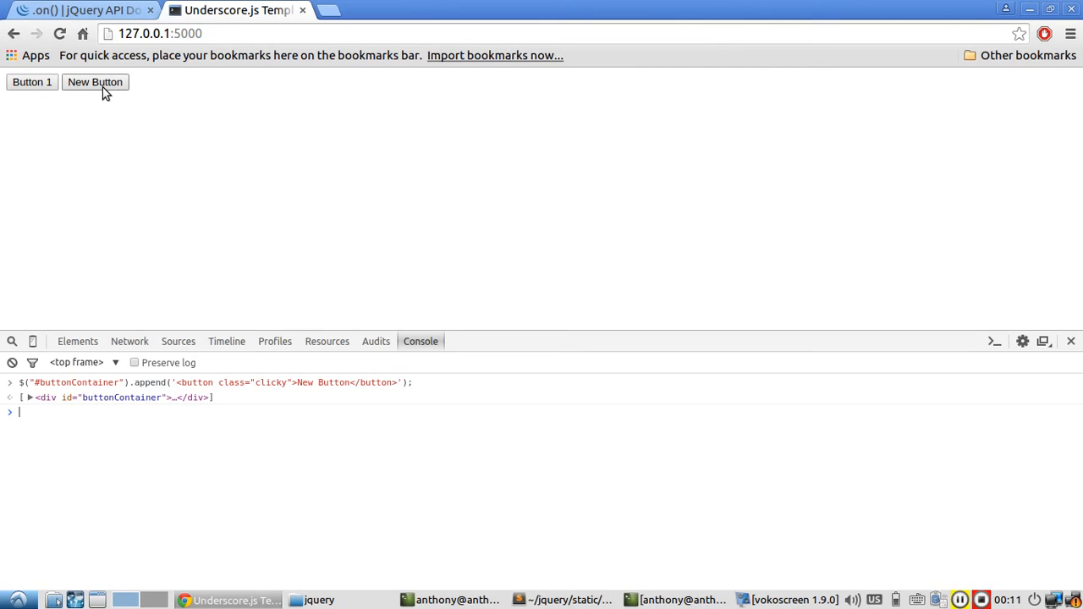
- Click the appended New Button, dismiss both "New Click!" alerts, and return to Sublime
click(95, 81)
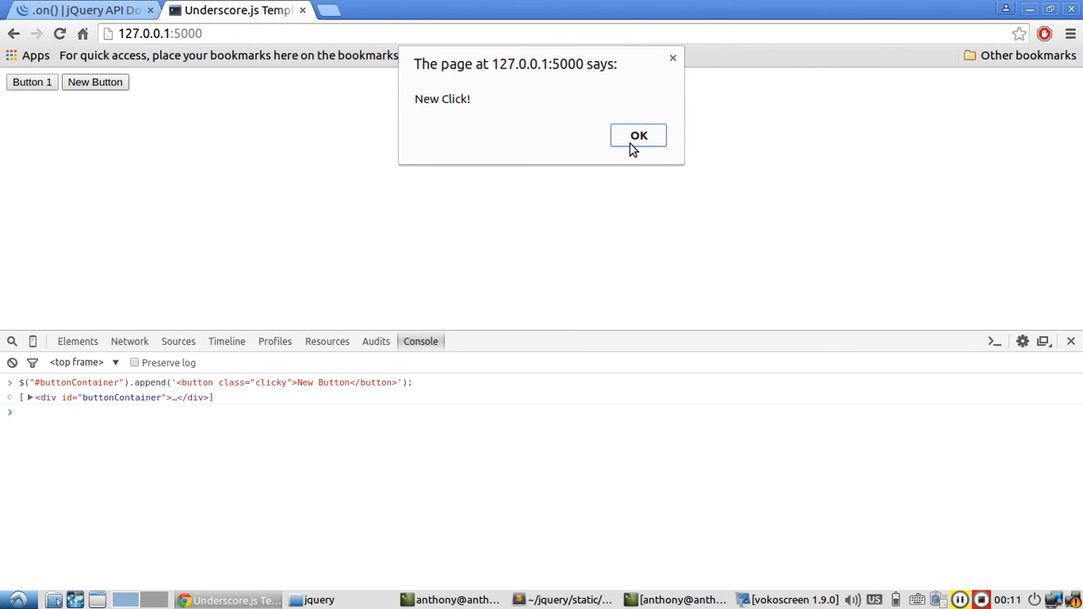
click(639, 136)
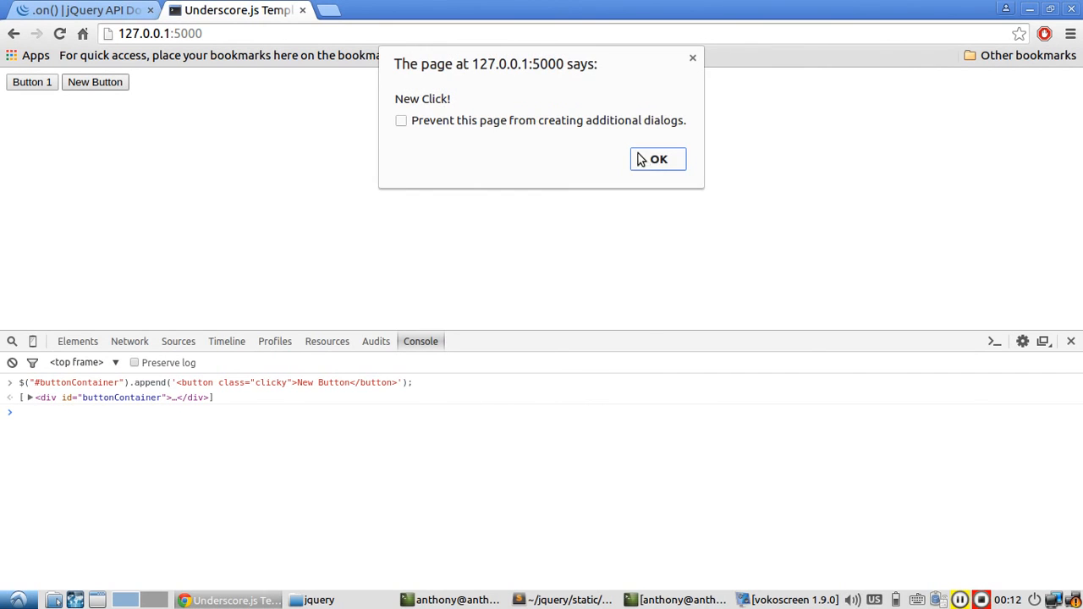
click(659, 159)
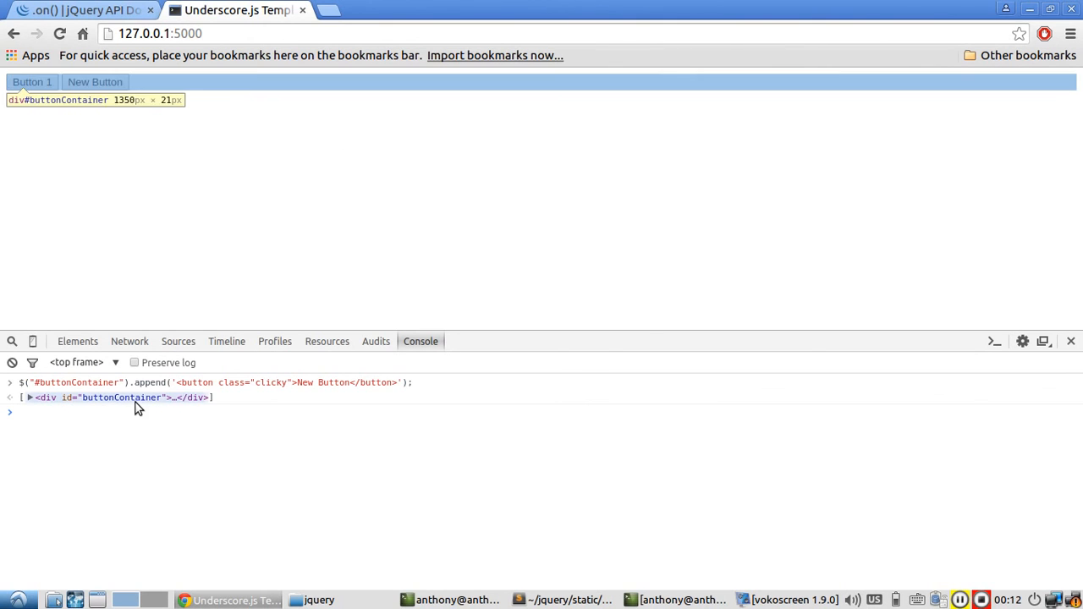
click(563, 600)
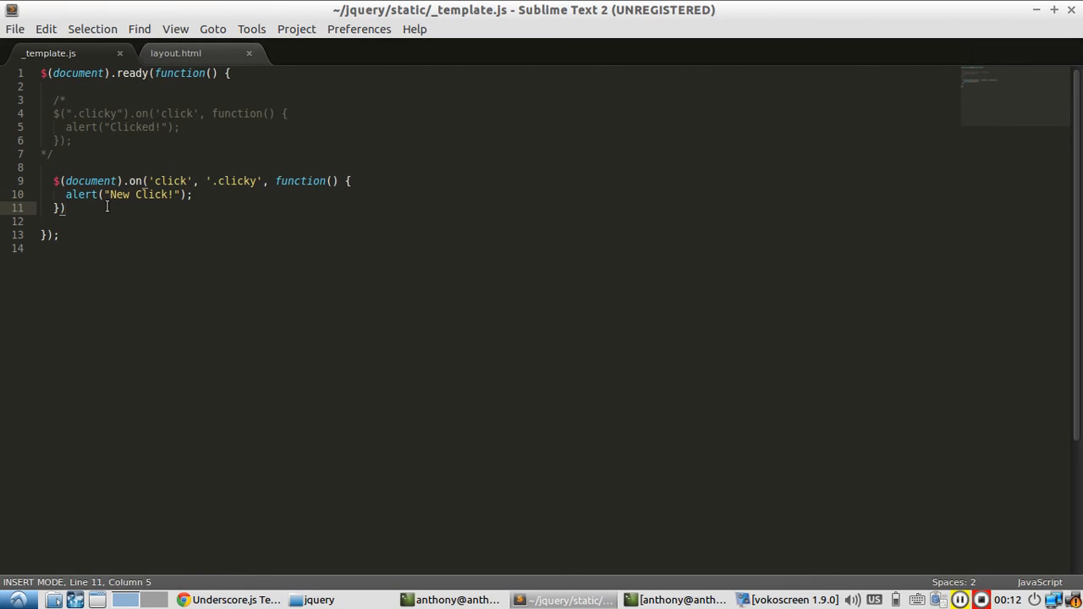
- Type a semicolon after the delegated handler's closing brackets on line 11
text(;)
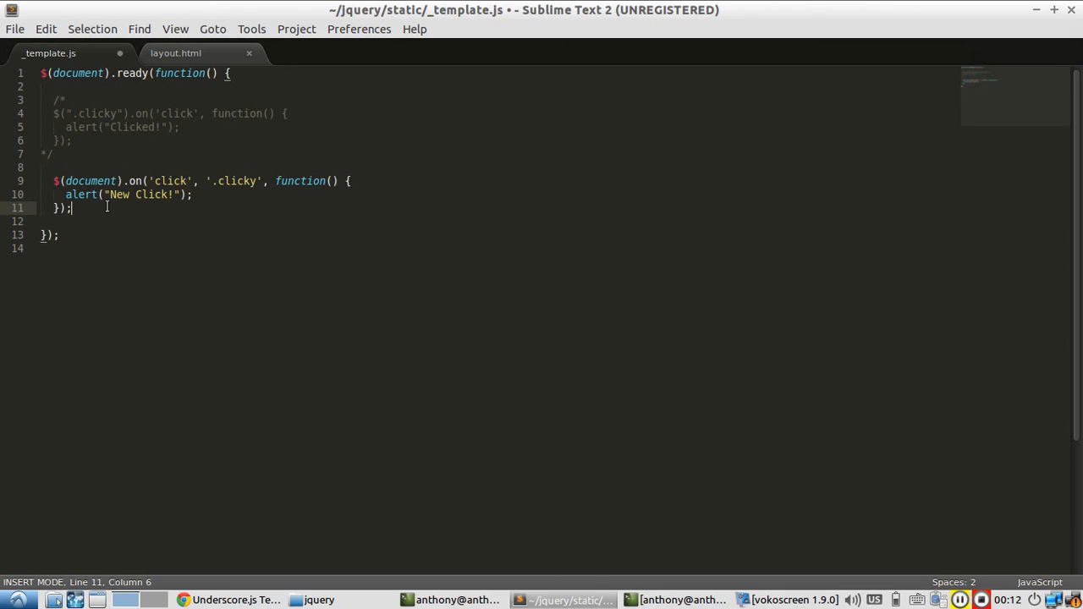